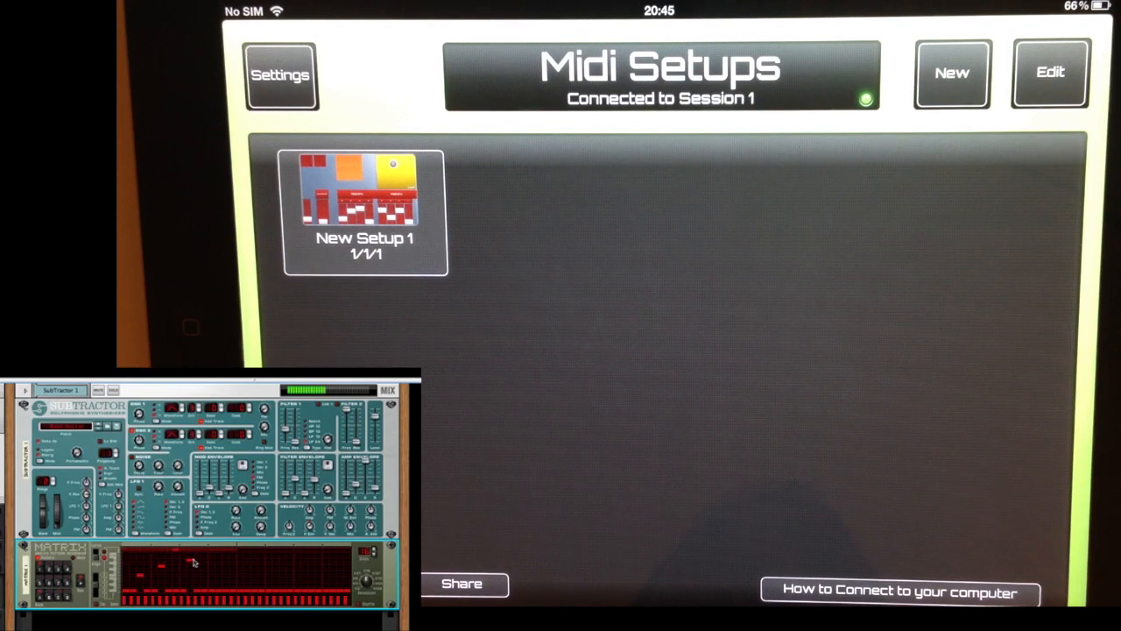
{"action": "mouse_move", "coordinate": [226, 564]}
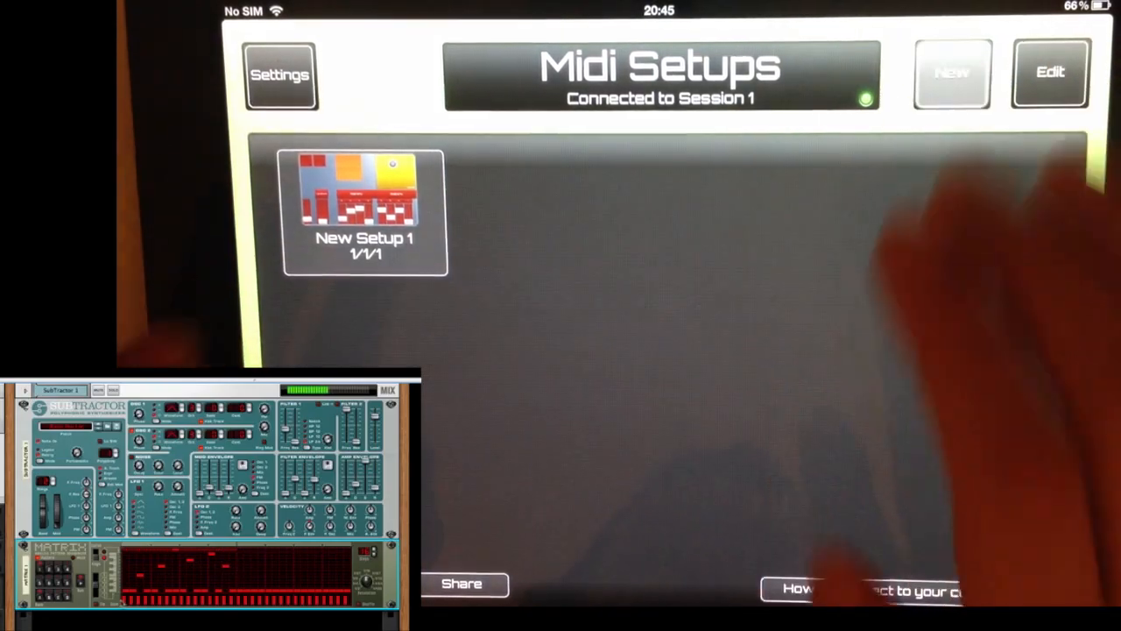
Step: Create a new MIDI setup named 'reason' and open its empty scene
{"action": "left_click", "coordinate": [951, 74]}
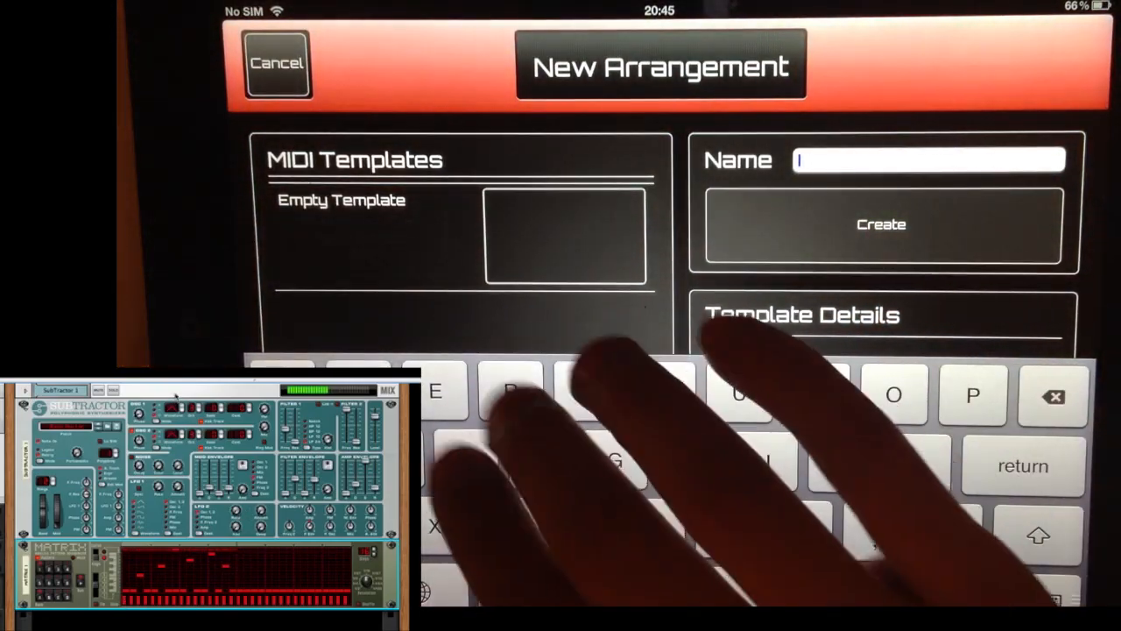
{"action": "type", "text": "reason"}
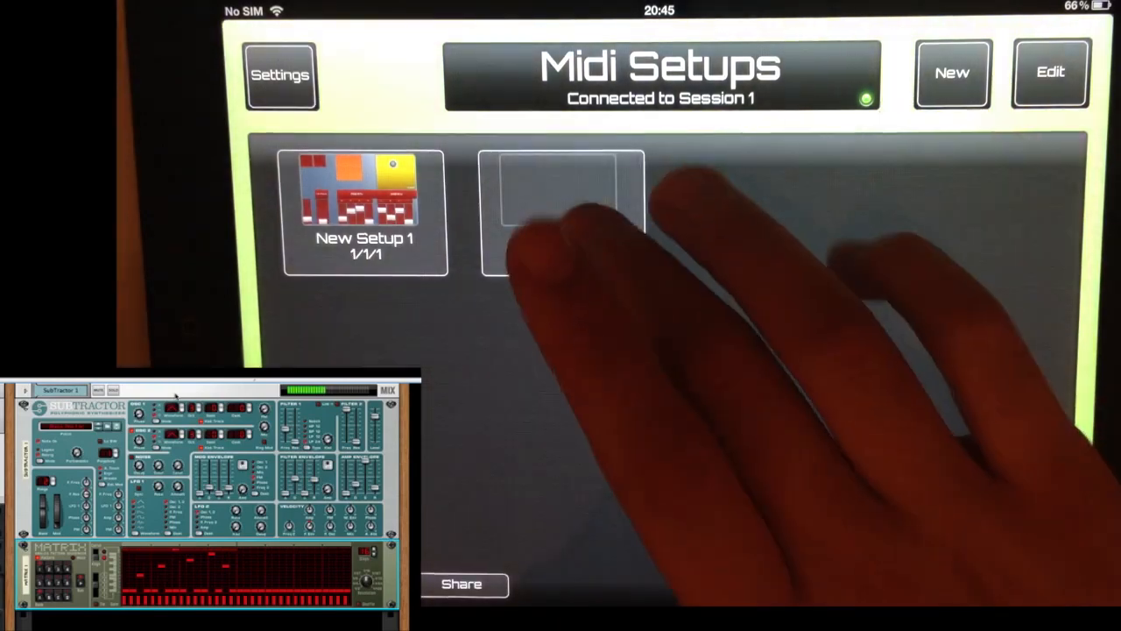
{"action": "left_click", "coordinate": [561, 210]}
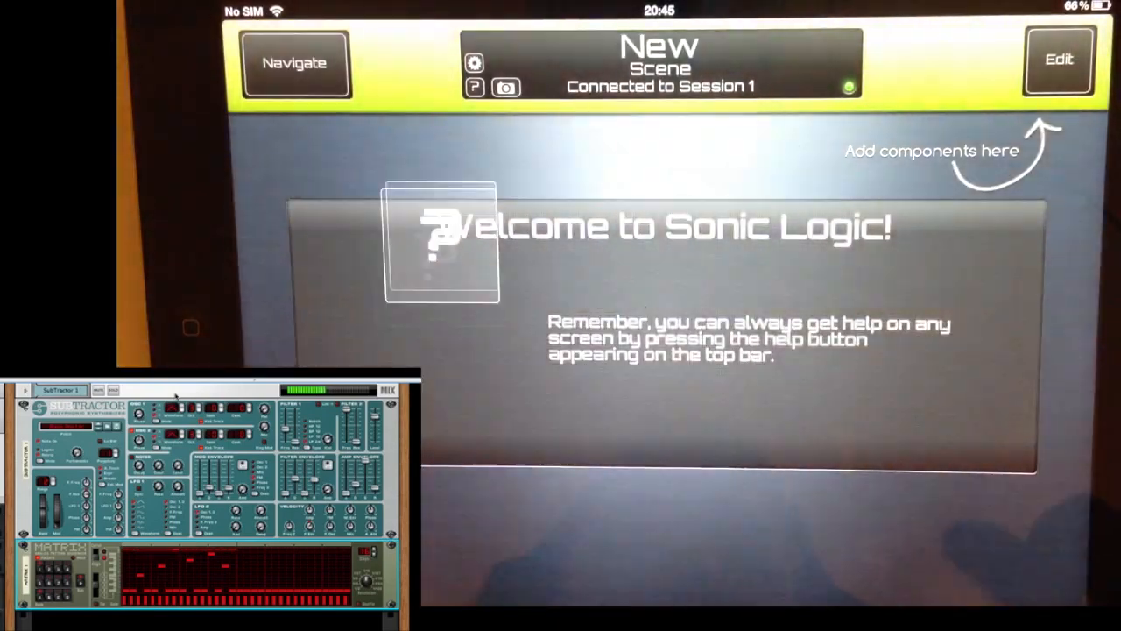
Step: Add a yellow XY pad to the scene with its X axis titled 'cutoff'
{"action": "left_click", "coordinate": [1058, 59]}
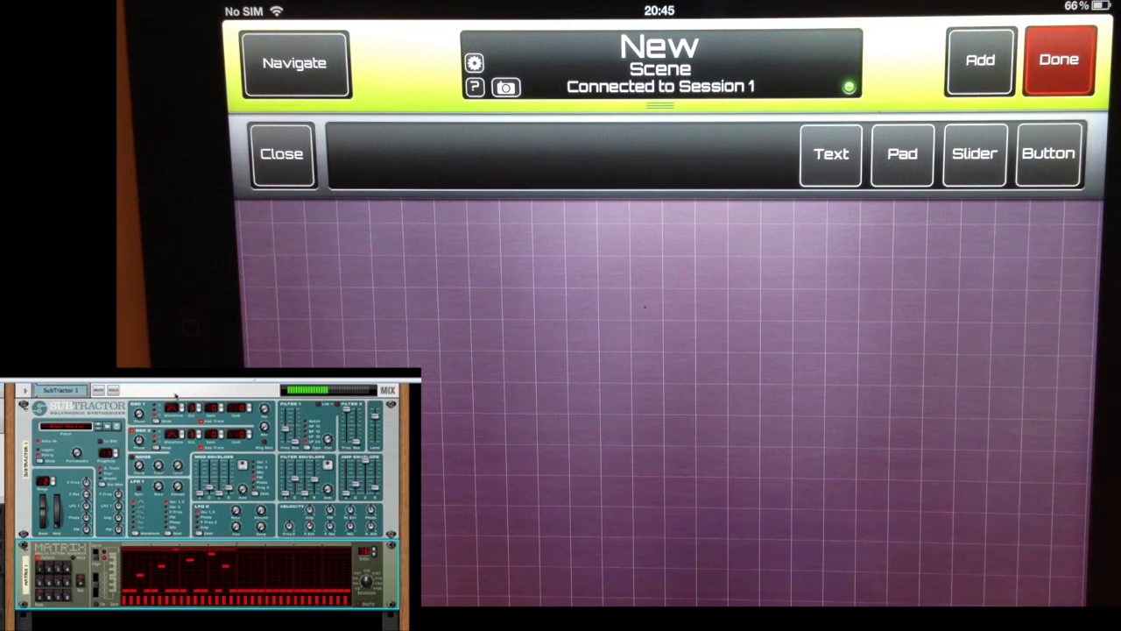
{"action": "left_click", "coordinate": [902, 154]}
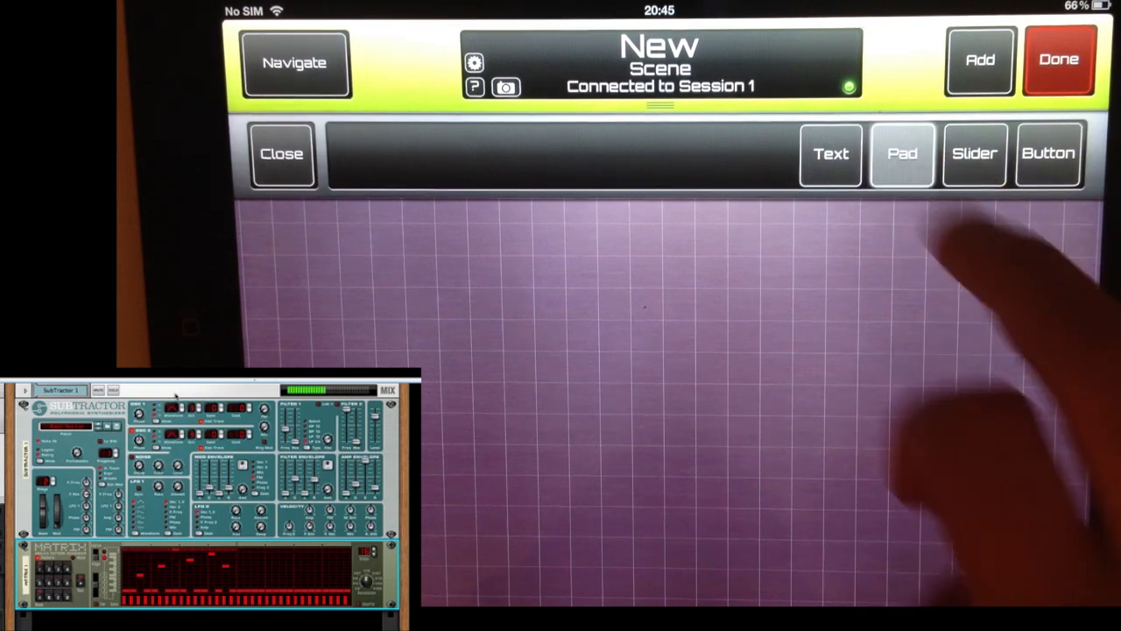
{"action": "left_click", "coordinate": [1047, 153]}
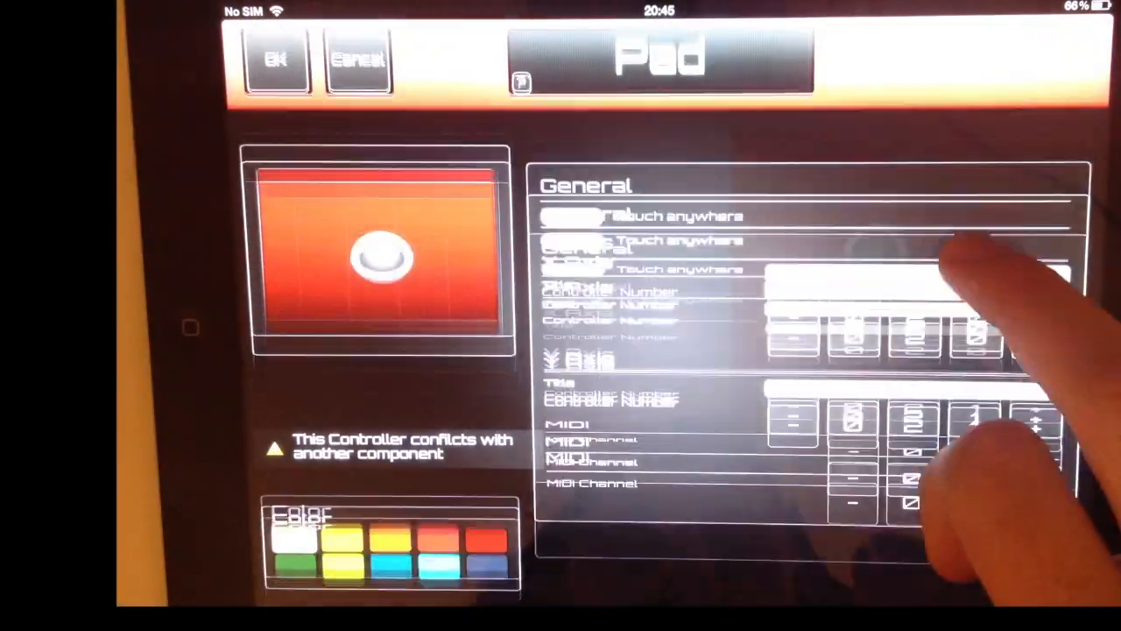
{"action": "left_click", "coordinate": [918, 256]}
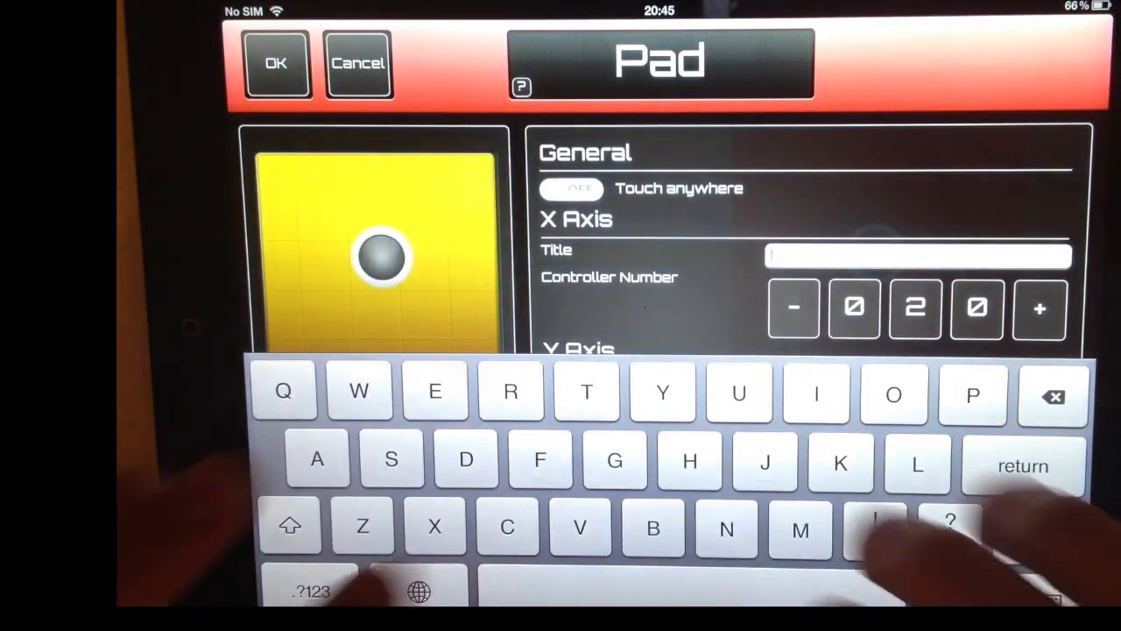
{"action": "type", "text": "cutoff"}
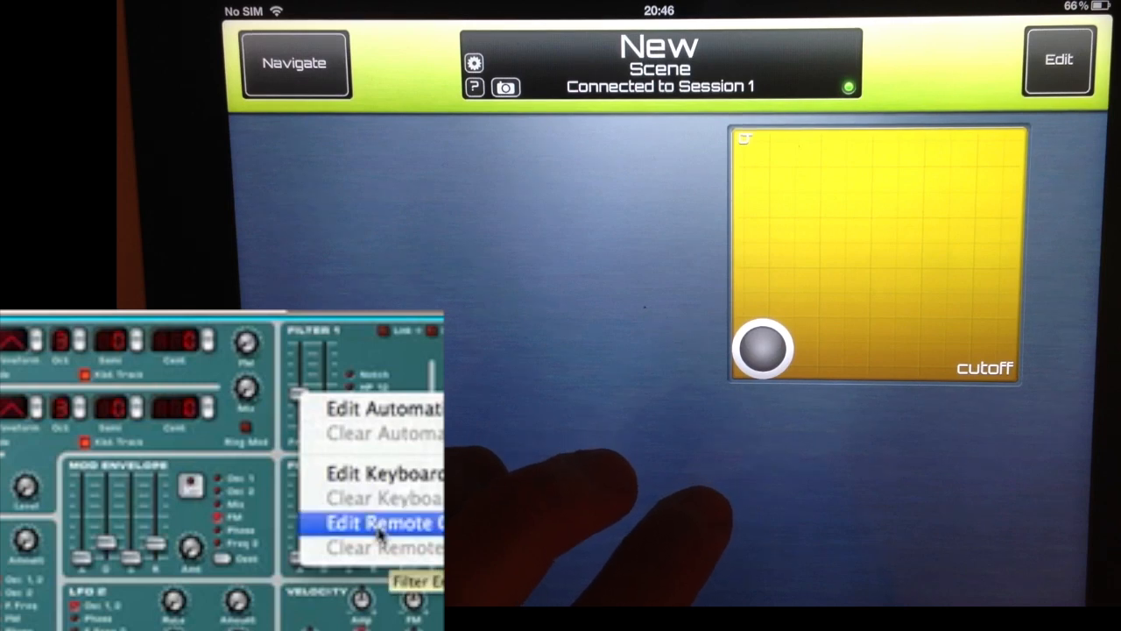
Step: Assign the cutoff pad as remote override for Reason's Filter 1 frequency
{"action": "left_click", "coordinate": [382, 522]}
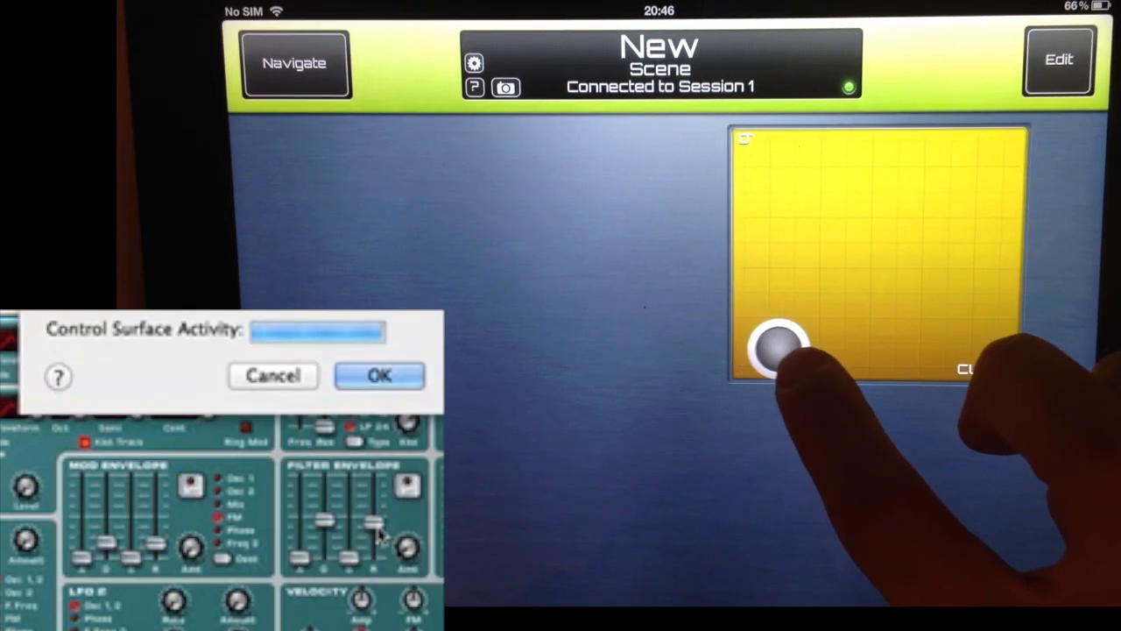
{"action": "left_click_drag", "start_coordinate": [780, 347], "coordinate": [849, 350]}
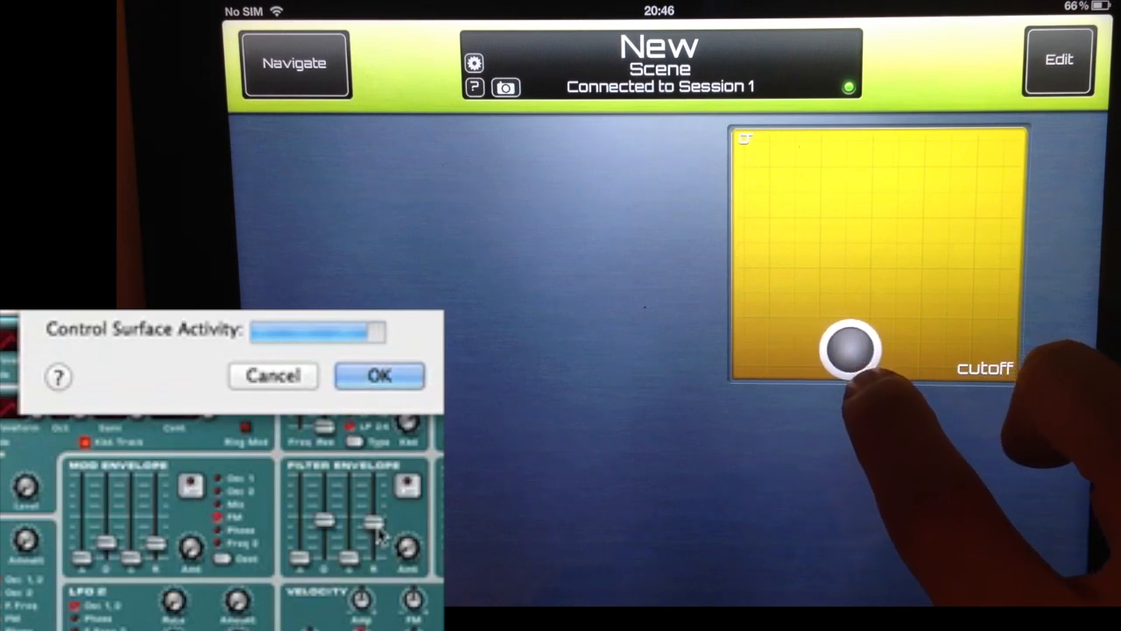
{"action": "left_click_drag", "start_coordinate": [849, 351], "coordinate": [919, 351]}
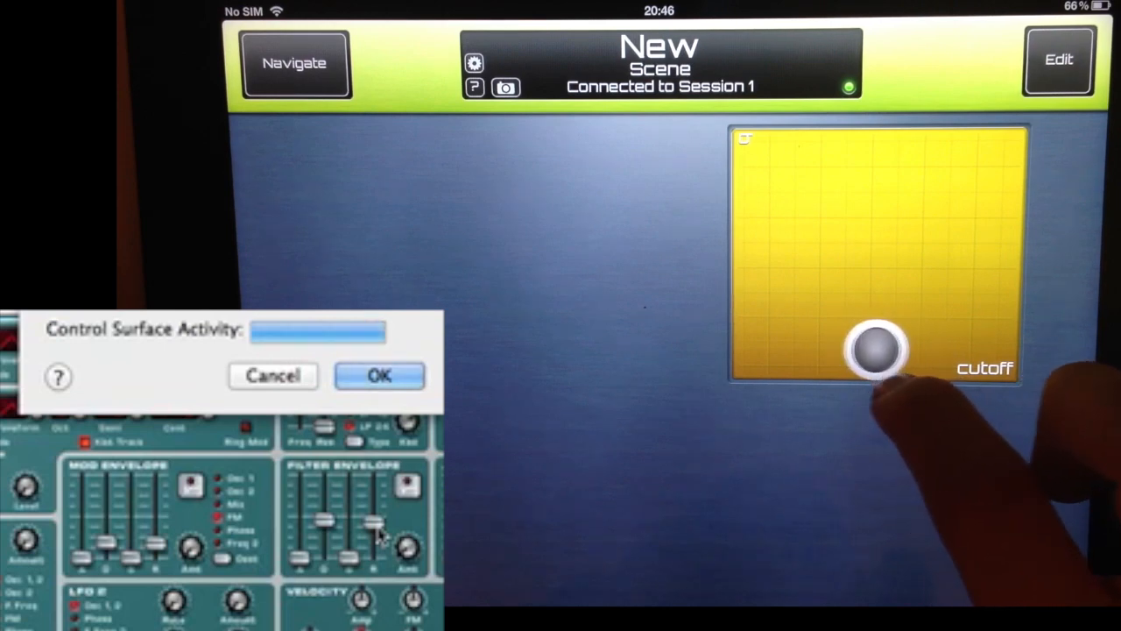
{"action": "left_click", "coordinate": [378, 375]}
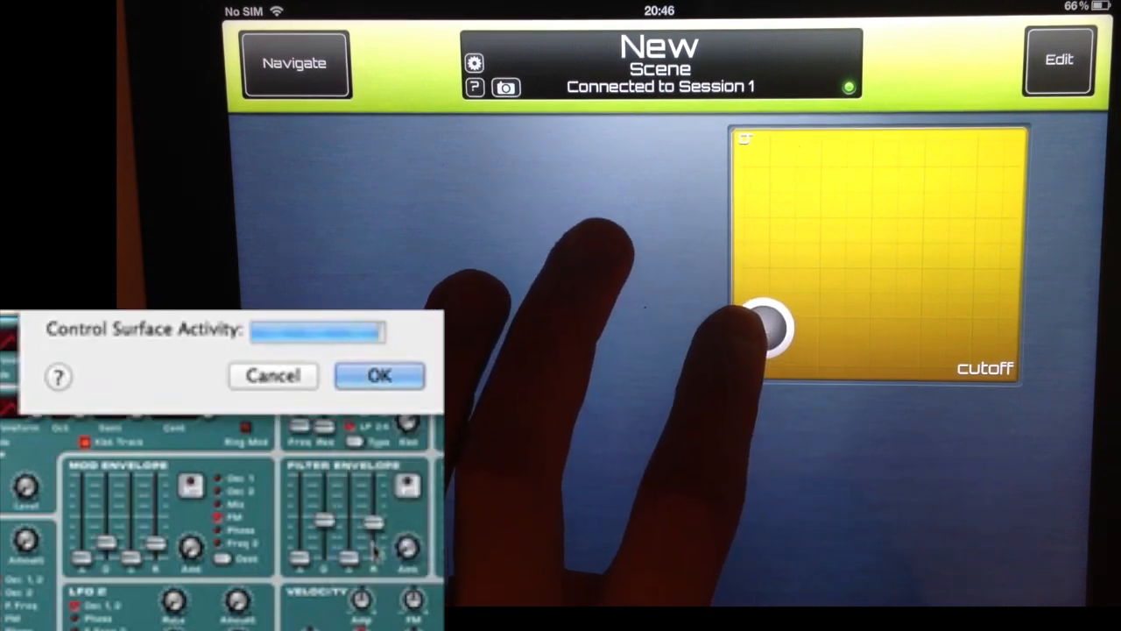
{"action": "left_click", "coordinate": [378, 374]}
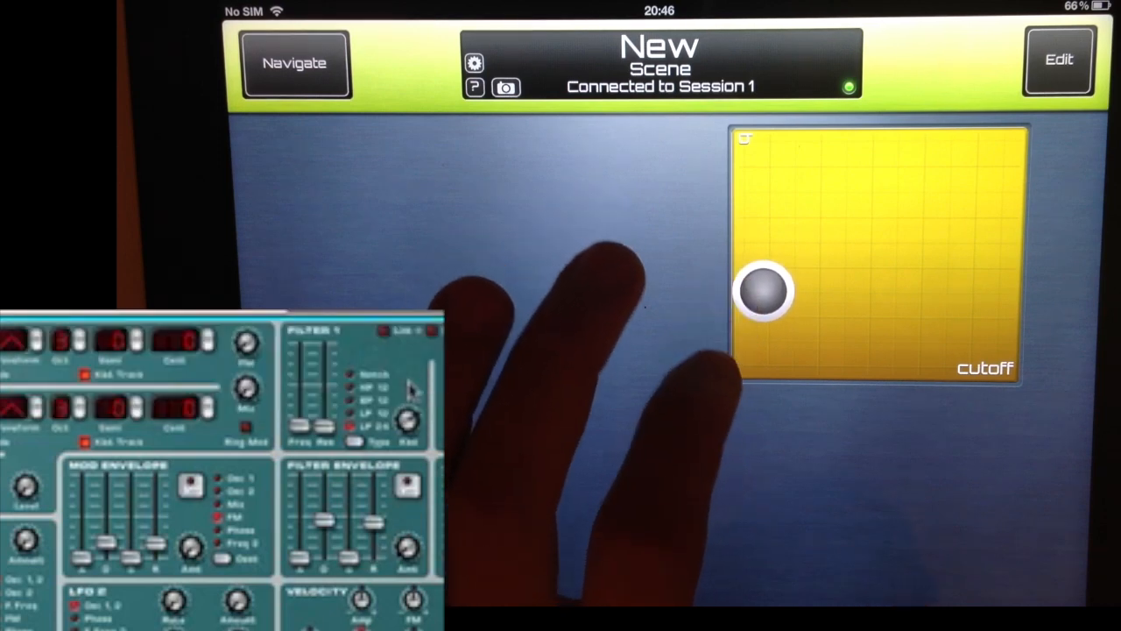
Step: Sweep the pad around to test the filter cutoff moving in Reason
{"action": "left_click_drag", "start_coordinate": [762, 291], "coordinate": [894, 214]}
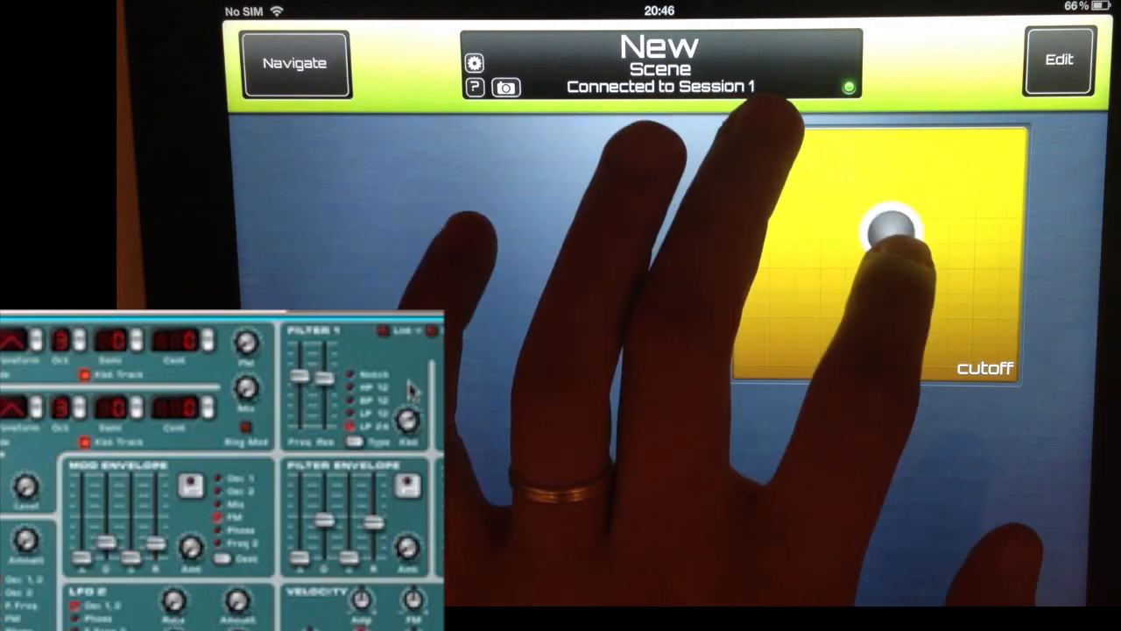
{"action": "left_click_drag", "start_coordinate": [890, 228], "coordinate": [806, 276]}
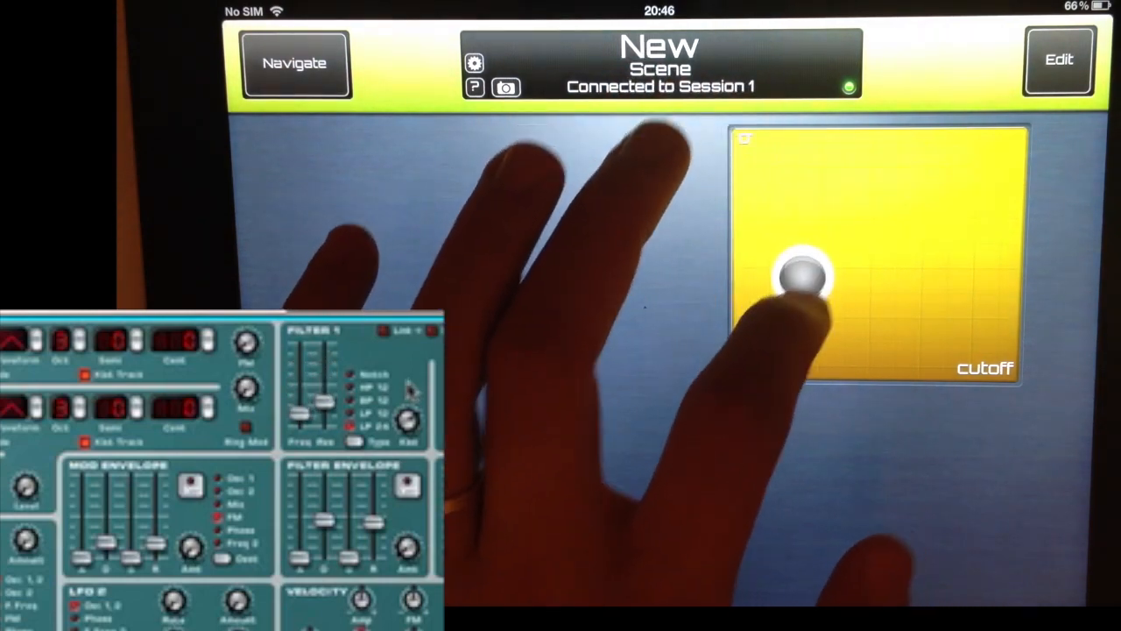
{"action": "left_click_drag", "start_coordinate": [806, 277], "coordinate": [779, 311]}
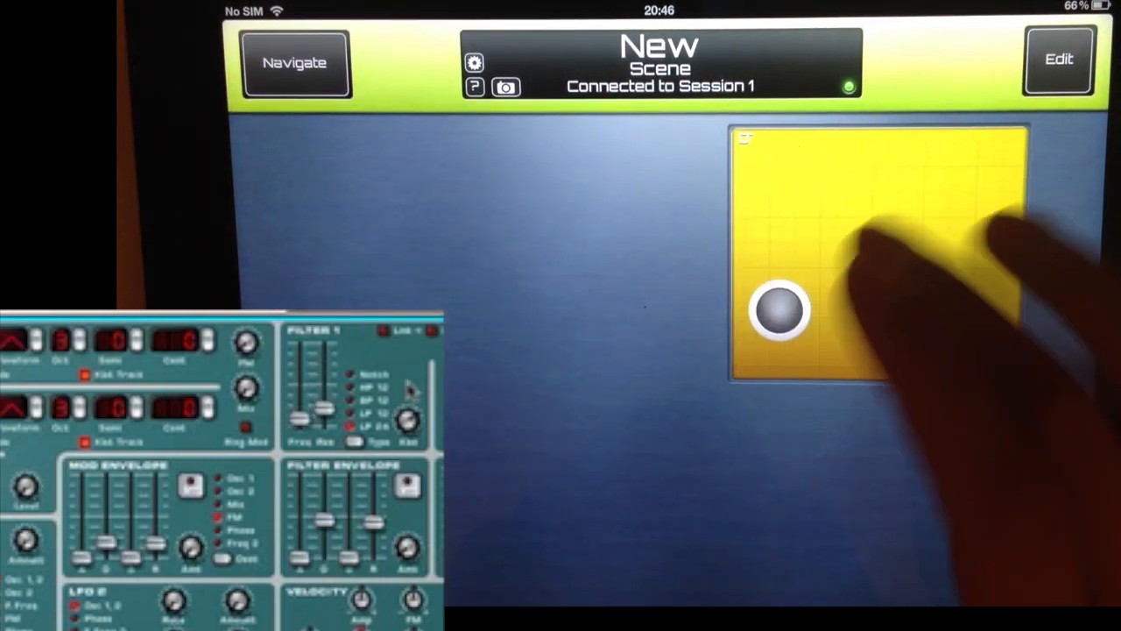
{"action": "left_click_drag", "start_coordinate": [780, 311], "coordinate": [832, 280]}
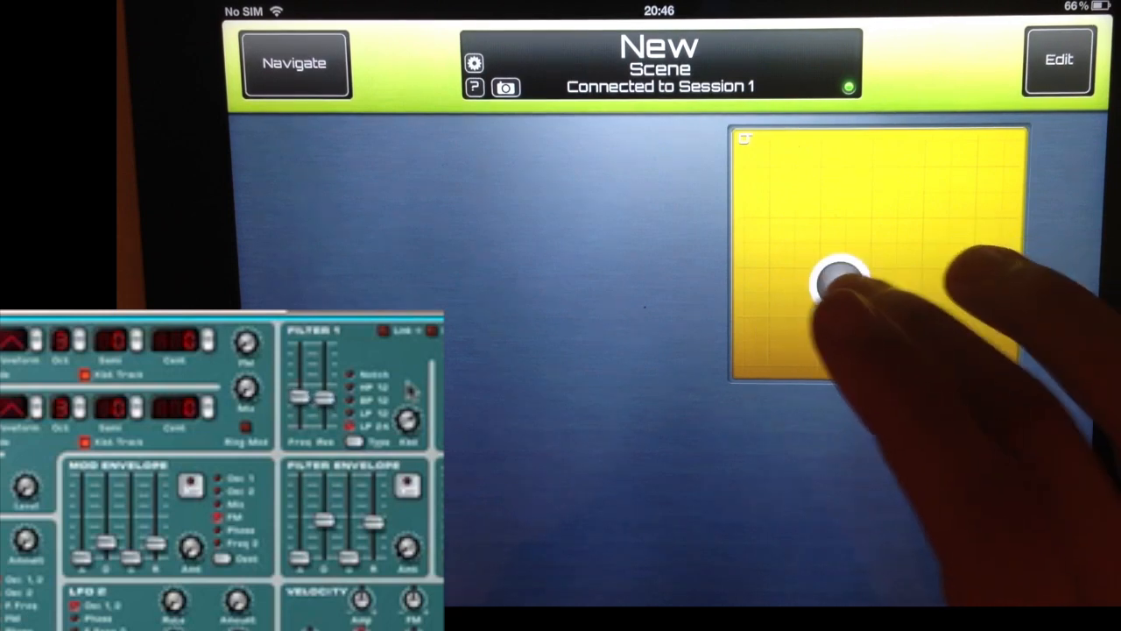
{"action": "left_click_drag", "start_coordinate": [838, 280], "coordinate": [803, 289]}
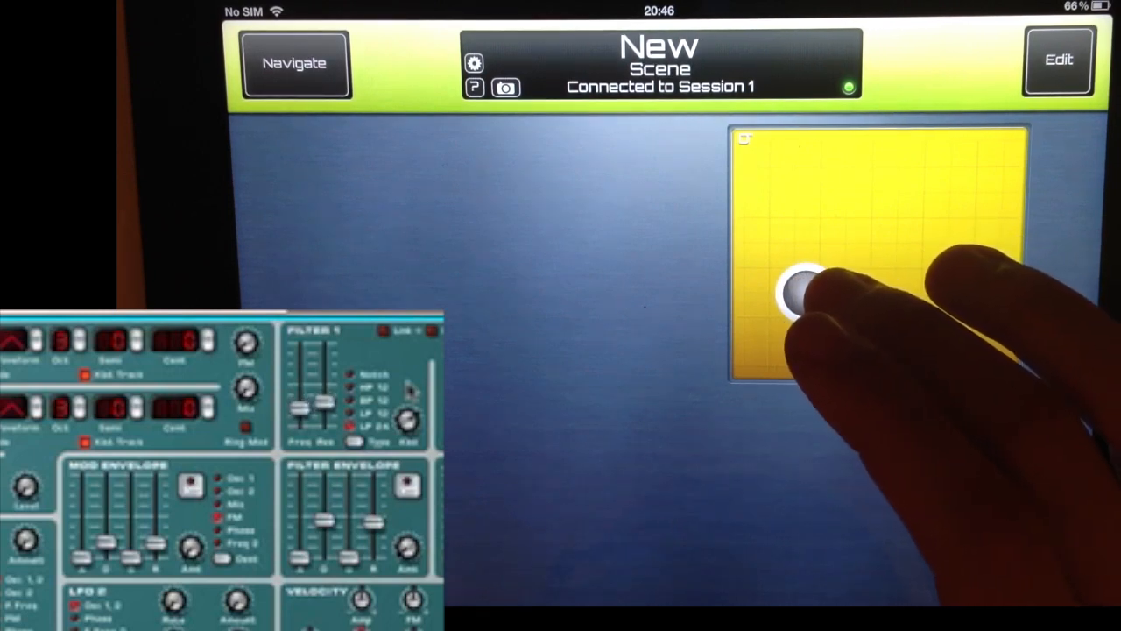
{"action": "left_click_drag", "start_coordinate": [802, 298], "coordinate": [832, 294]}
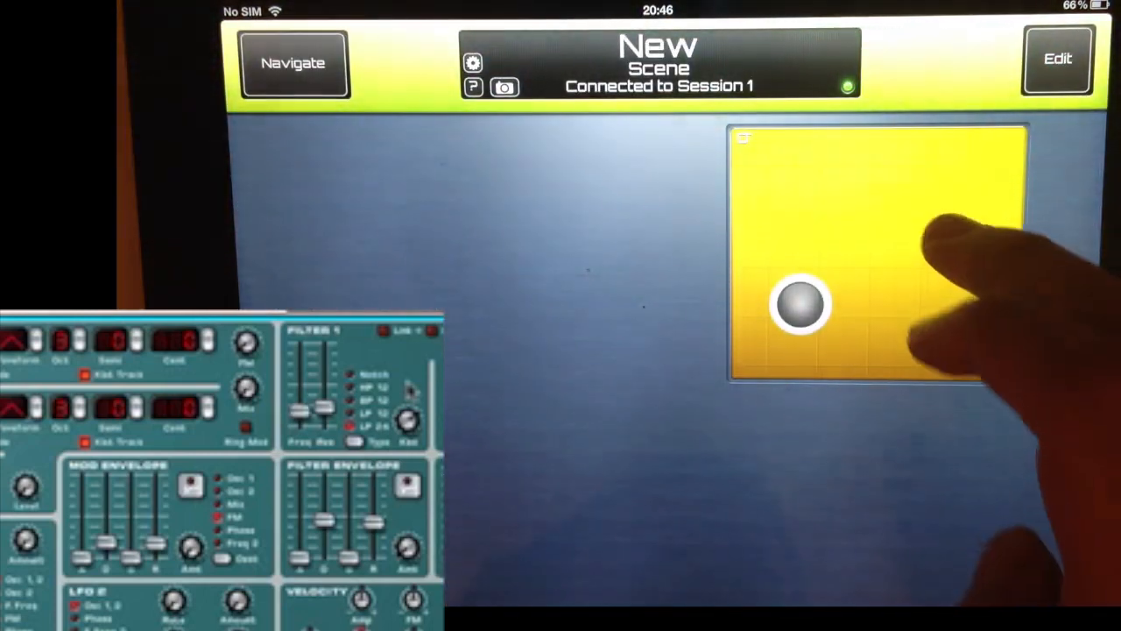
{"action": "left_click_drag", "start_coordinate": [798, 307], "coordinate": [928, 245]}
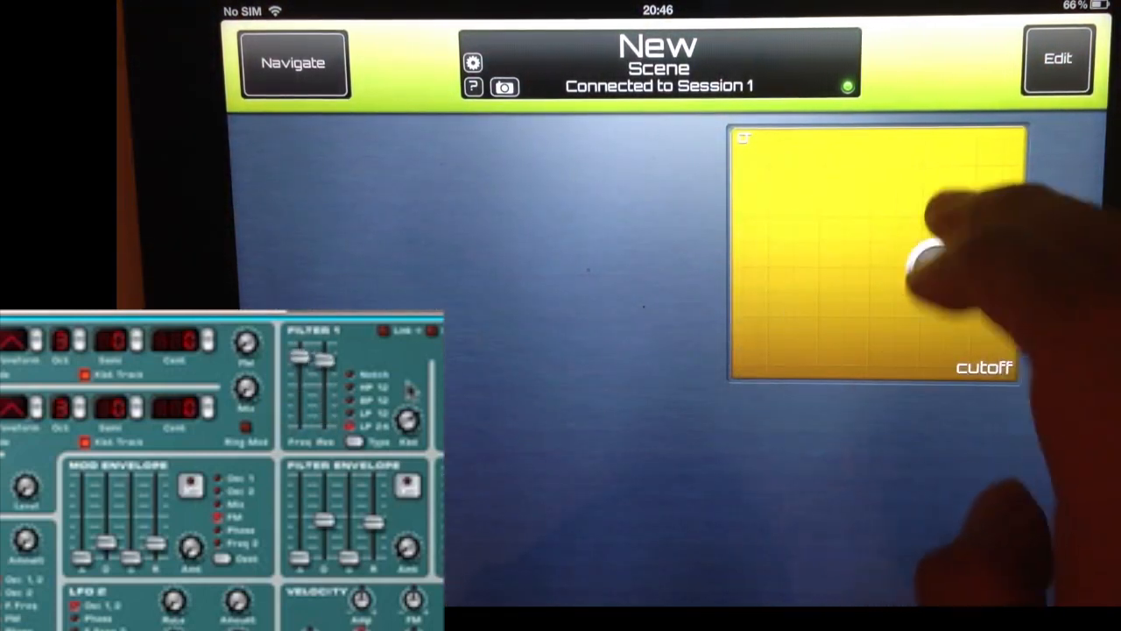
{"action": "left_click_drag", "start_coordinate": [928, 254], "coordinate": [876, 196]}
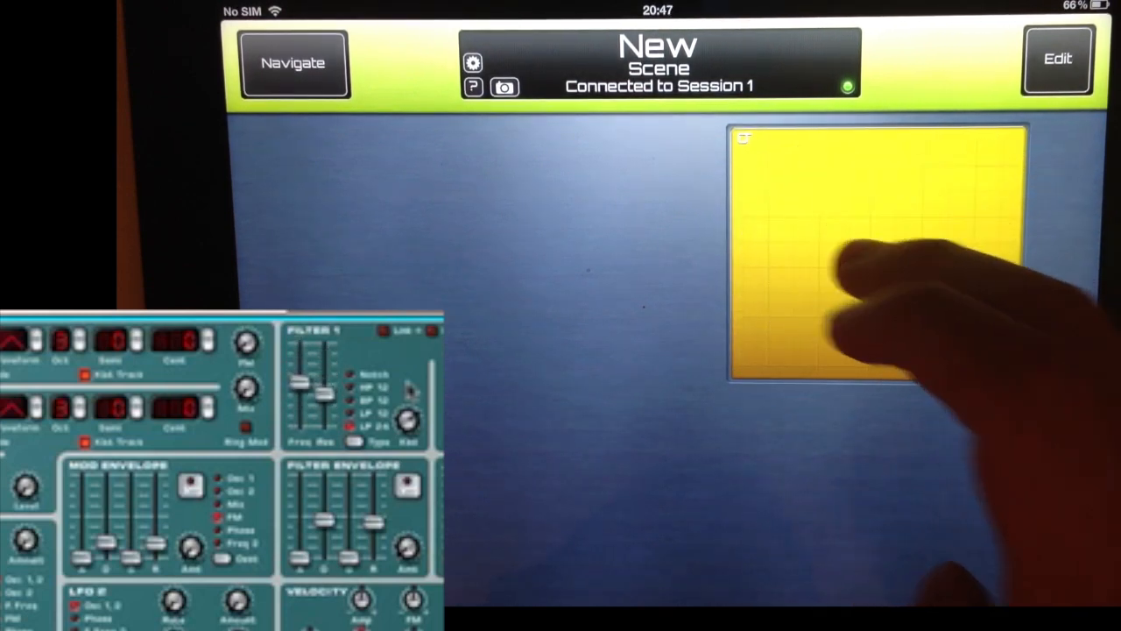
{"action": "left_click", "coordinate": [831, 279]}
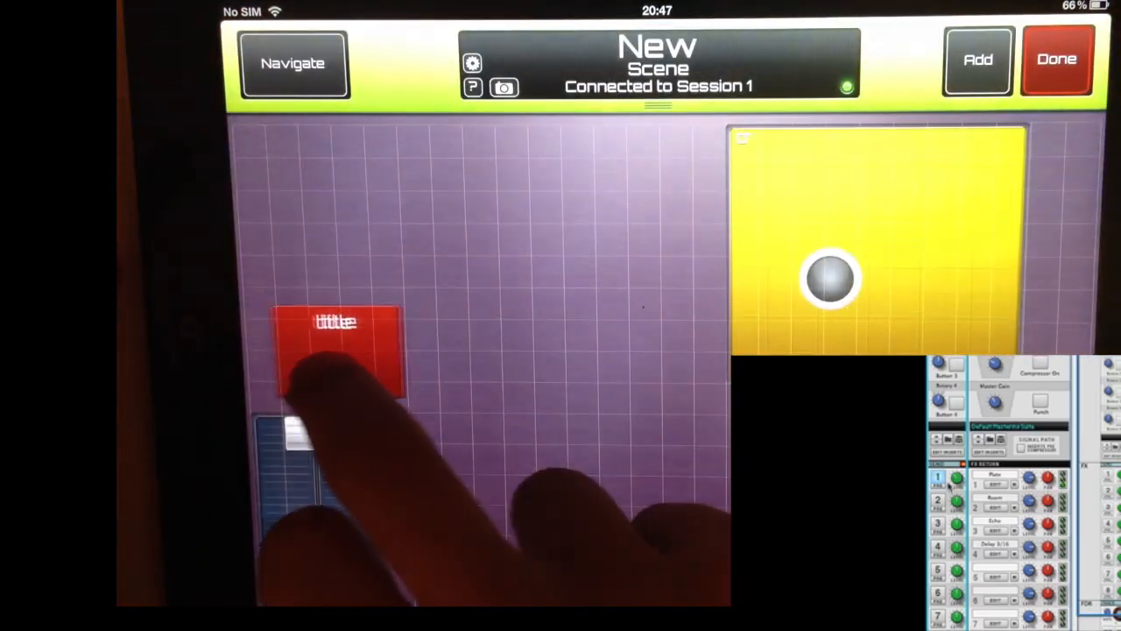
Step: Raise the reverb fader and sweep the cutoff pad to drive the Reason session
{"action": "left_click", "coordinate": [337, 350]}
{"action": "type", "text": "reverb"}
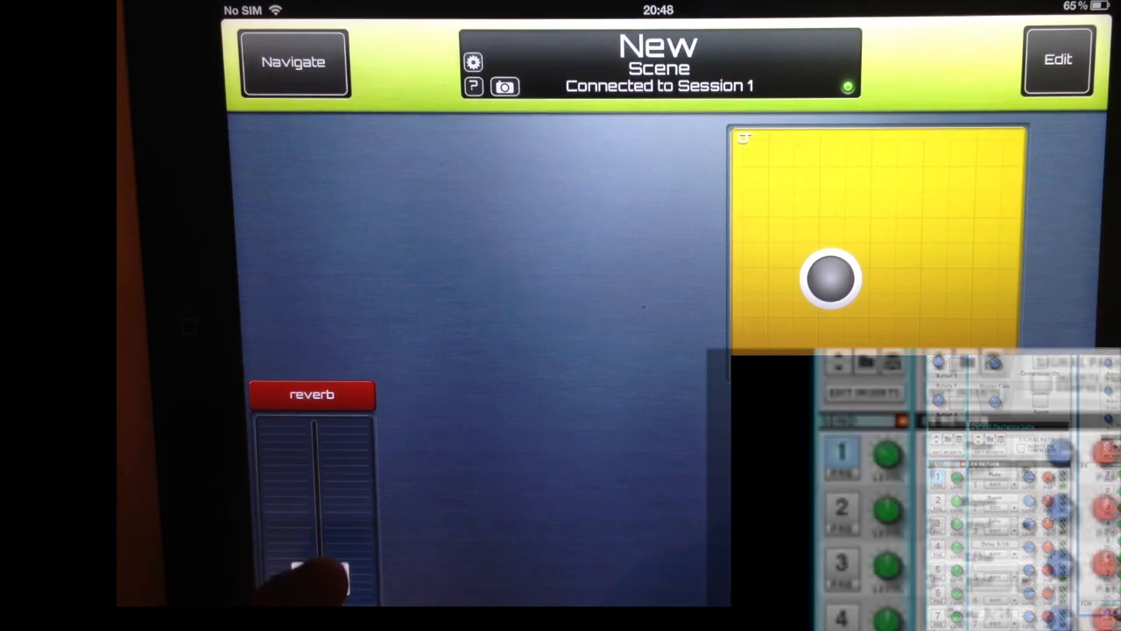
{"action": "left_click_drag", "start_coordinate": [318, 569], "coordinate": [315, 451]}
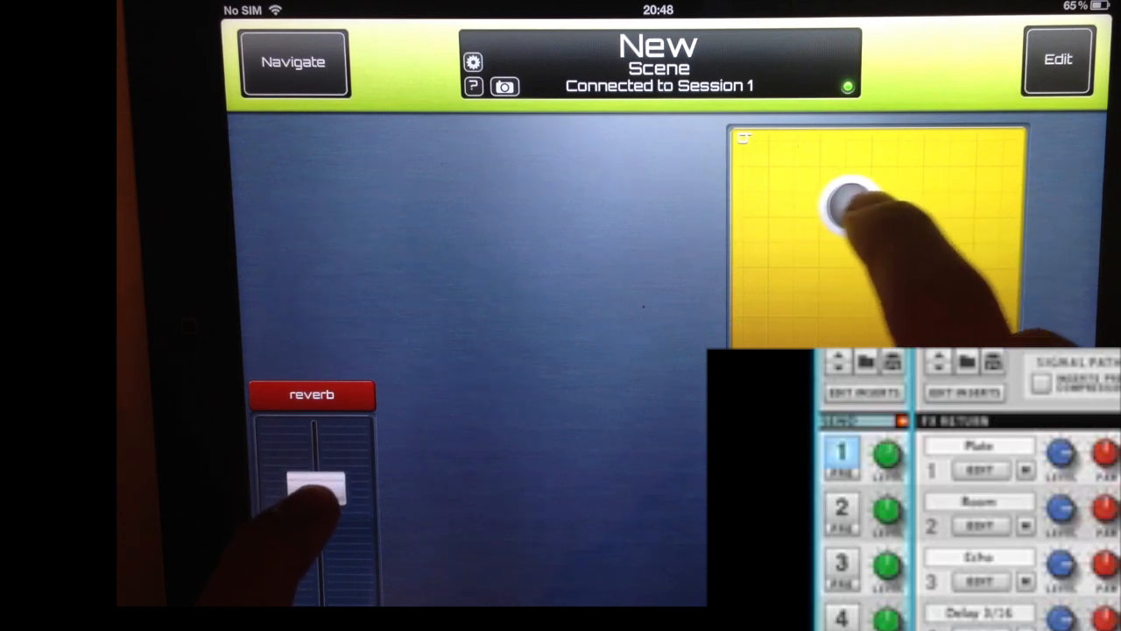
{"action": "left_click_drag", "start_coordinate": [854, 207], "coordinate": [985, 161]}
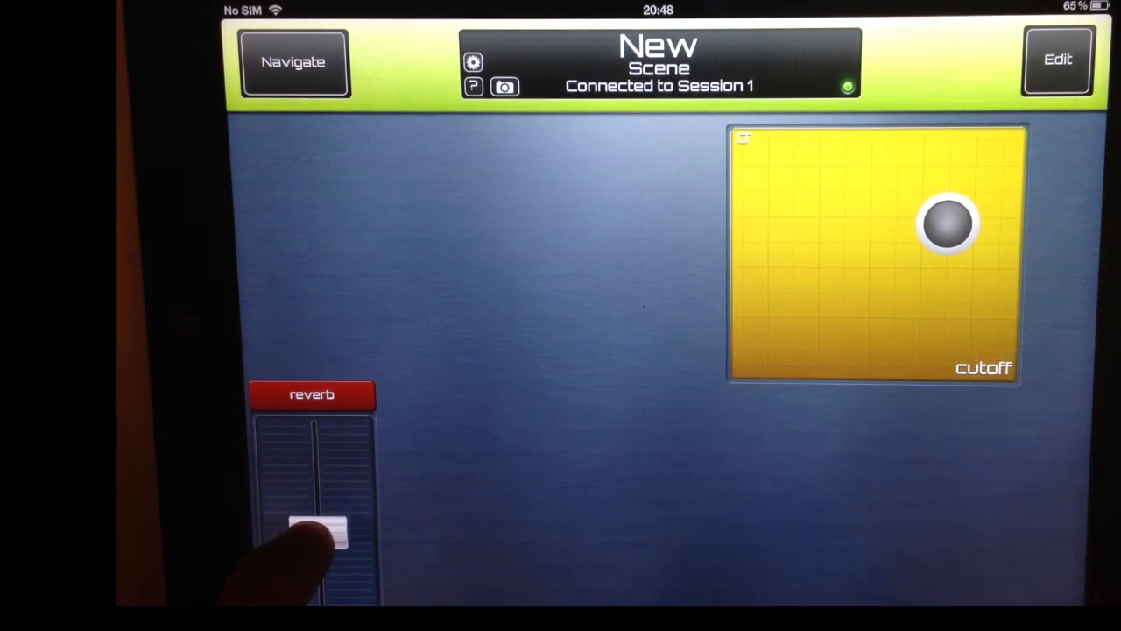
{"action": "left_click_drag", "start_coordinate": [315, 529], "coordinate": [317, 532]}
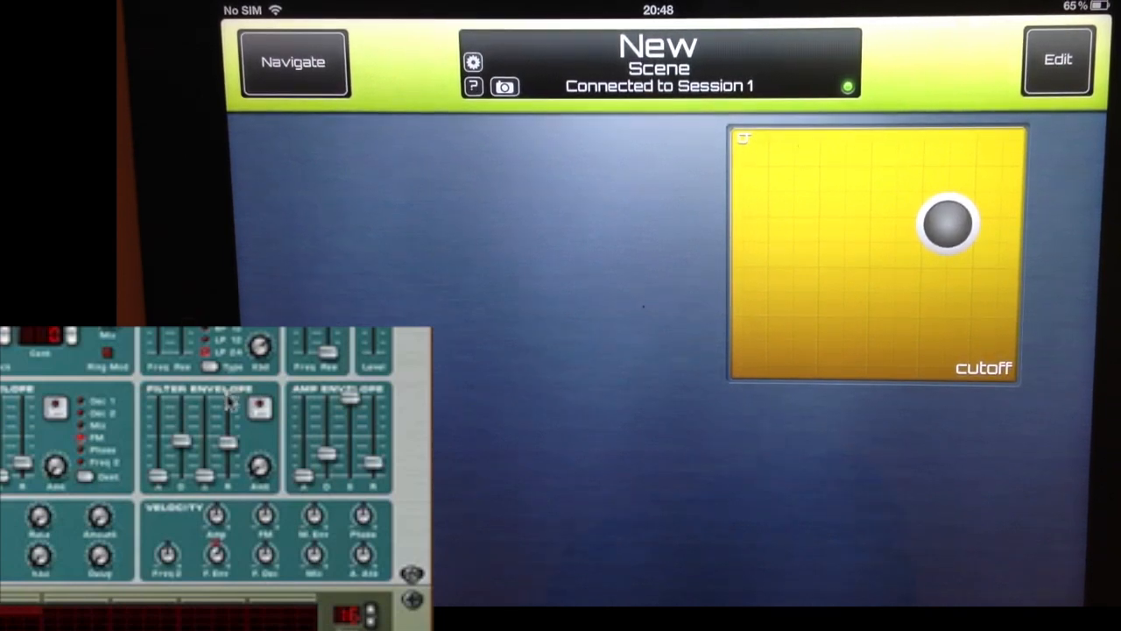
{"action": "left_click", "coordinate": [225, 417]}
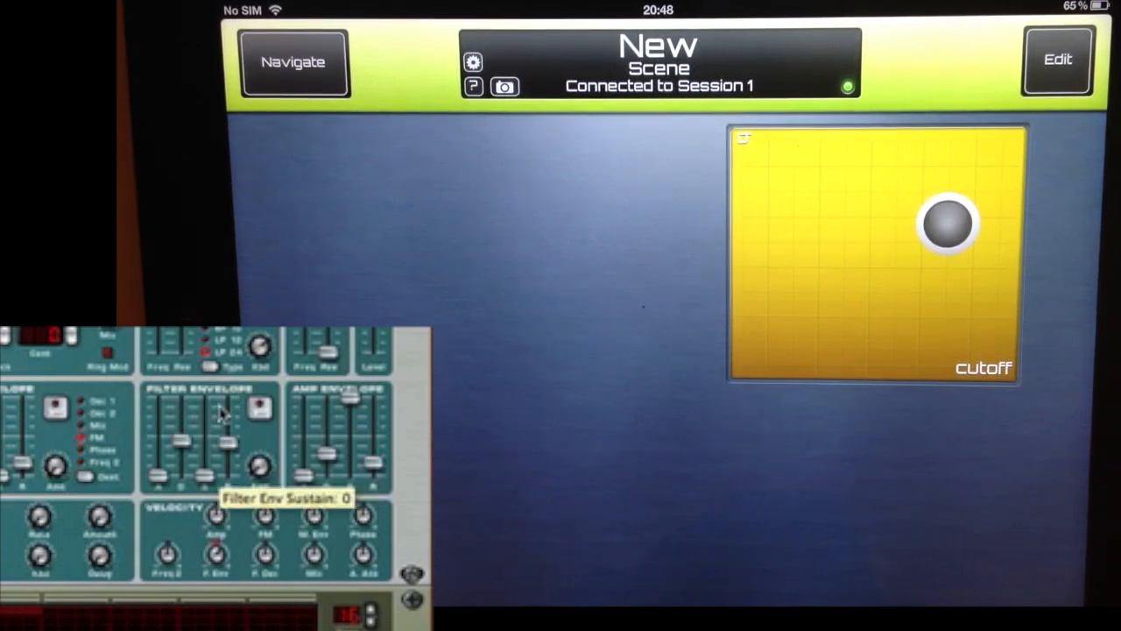
{"action": "mouse_move", "coordinate": [245, 500]}
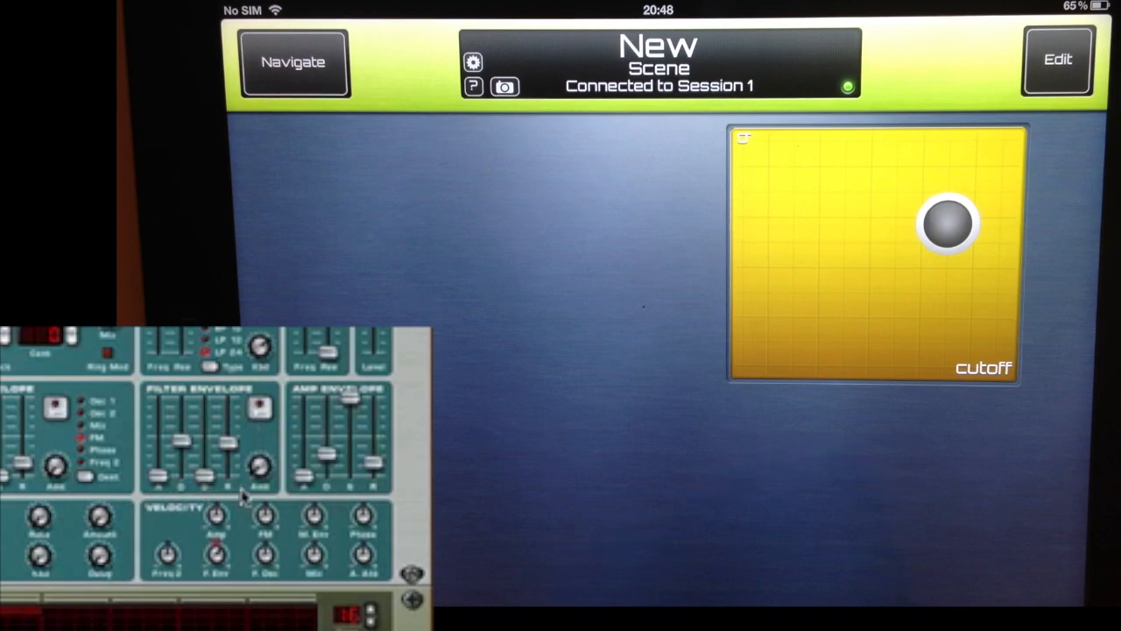
{"action": "left_click", "coordinate": [1056, 59]}
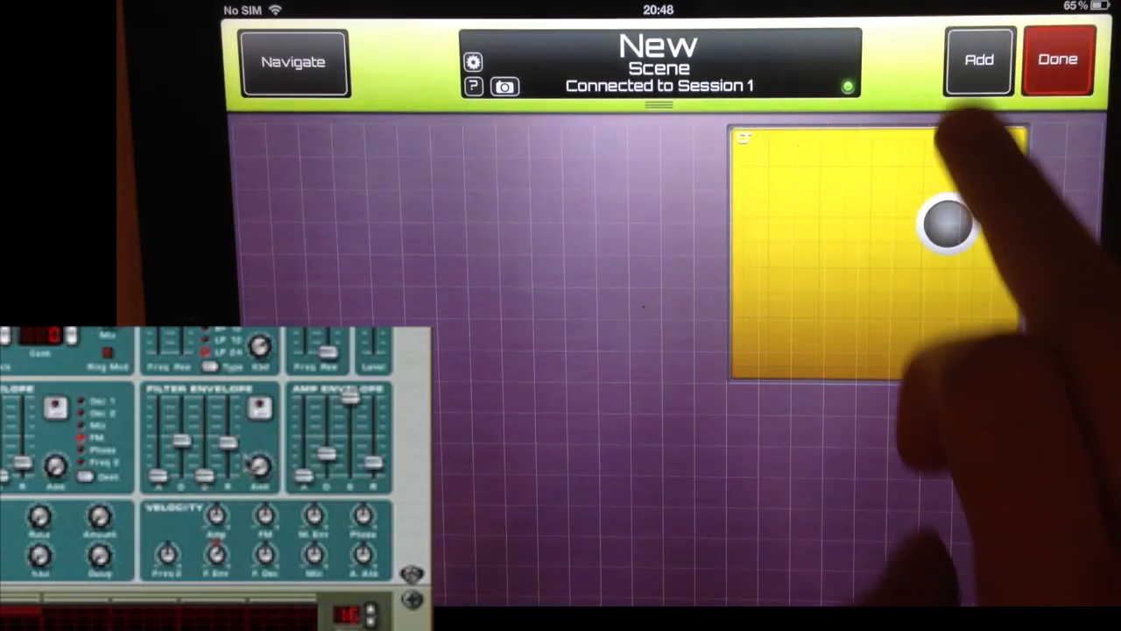
Step: Add faders to the scene, retitling the copies a, d, s and r
{"action": "left_click", "coordinate": [977, 60]}
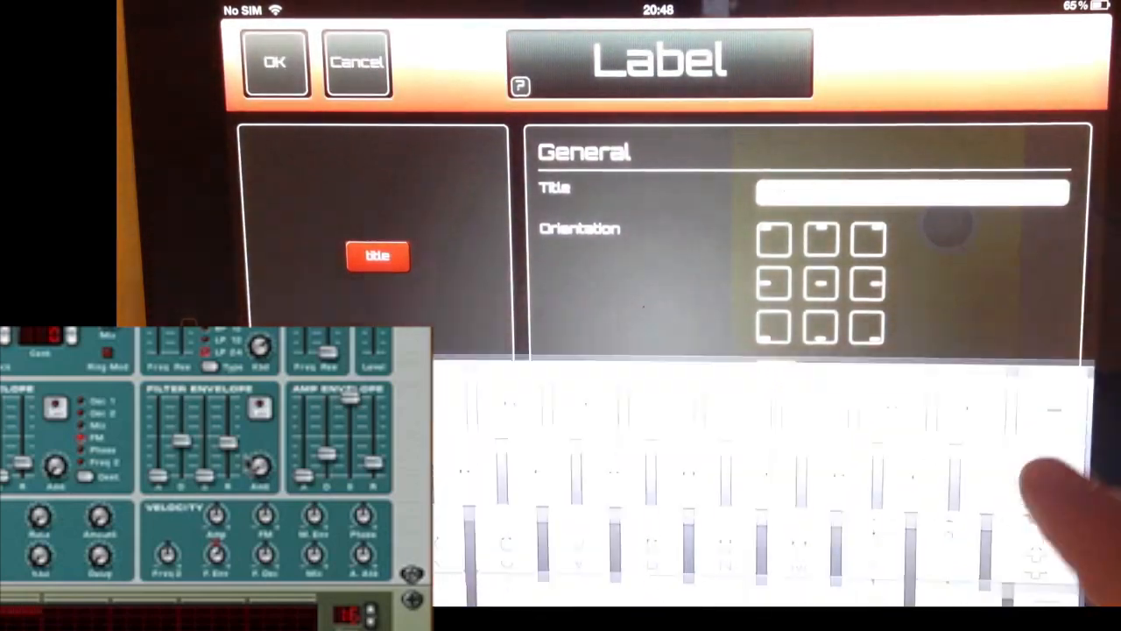
{"action": "left_click", "coordinate": [911, 191]}
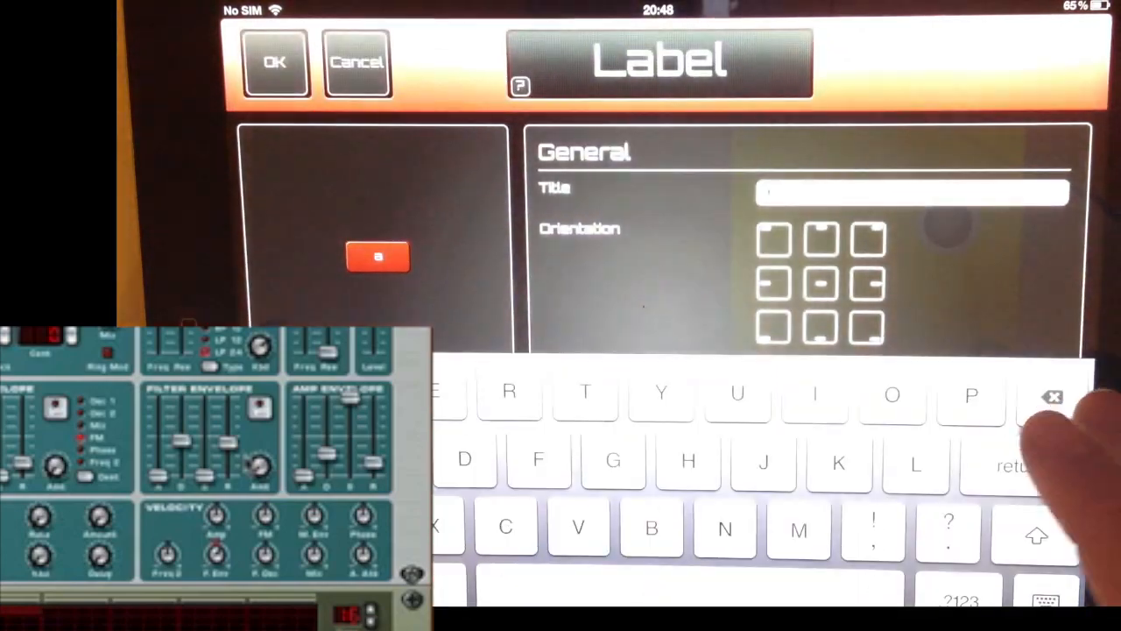
{"action": "left_click", "coordinate": [275, 63]}
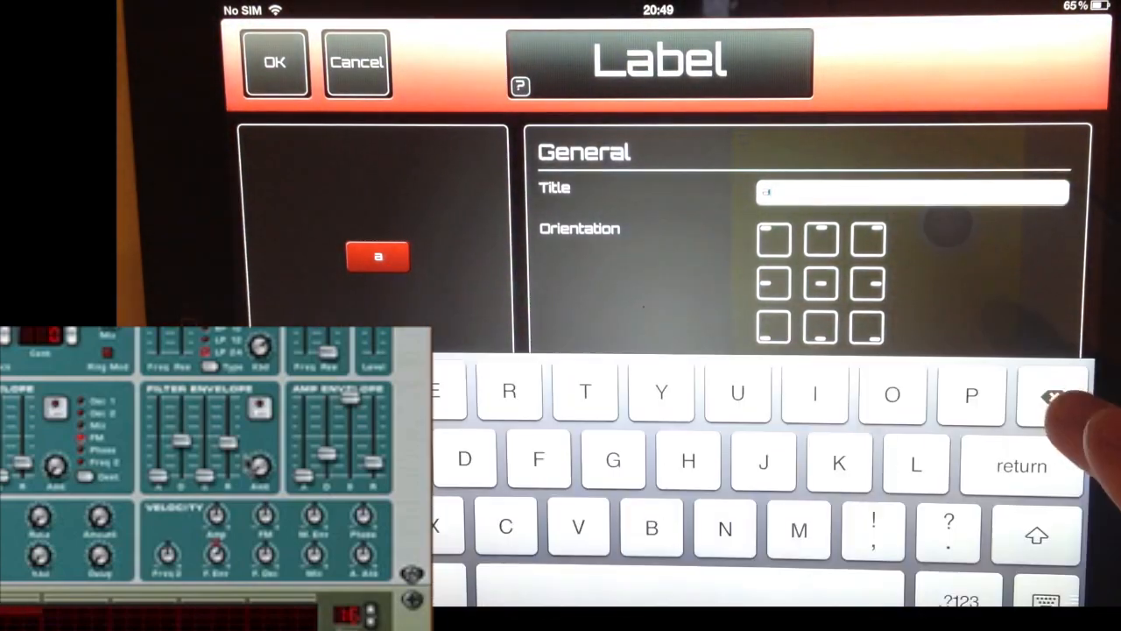
{"action": "left_click", "coordinate": [275, 63]}
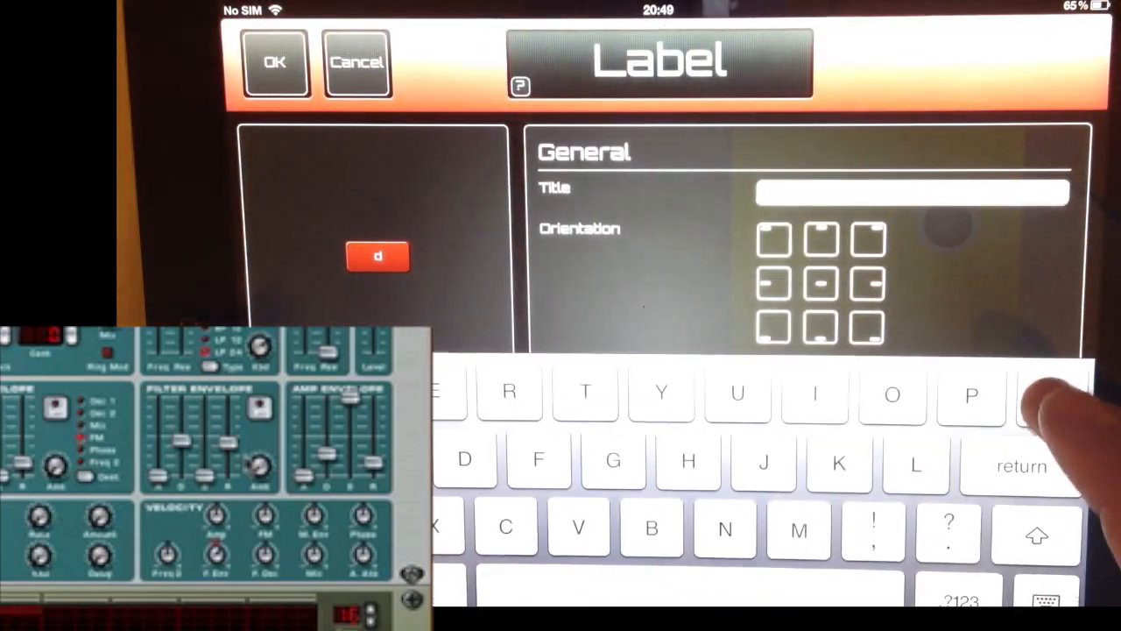
{"action": "left_click", "coordinate": [275, 64]}
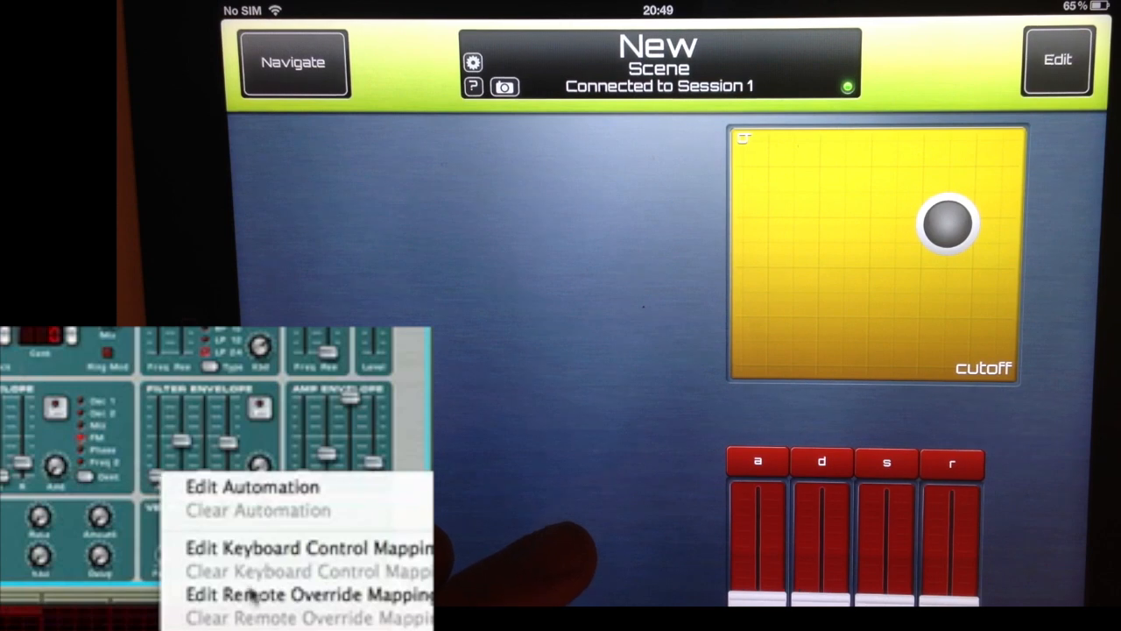
Step: Map a filter envelope slider in Reason to the new fader via remote override, then test with the pad
{"action": "left_click", "coordinate": [306, 593]}
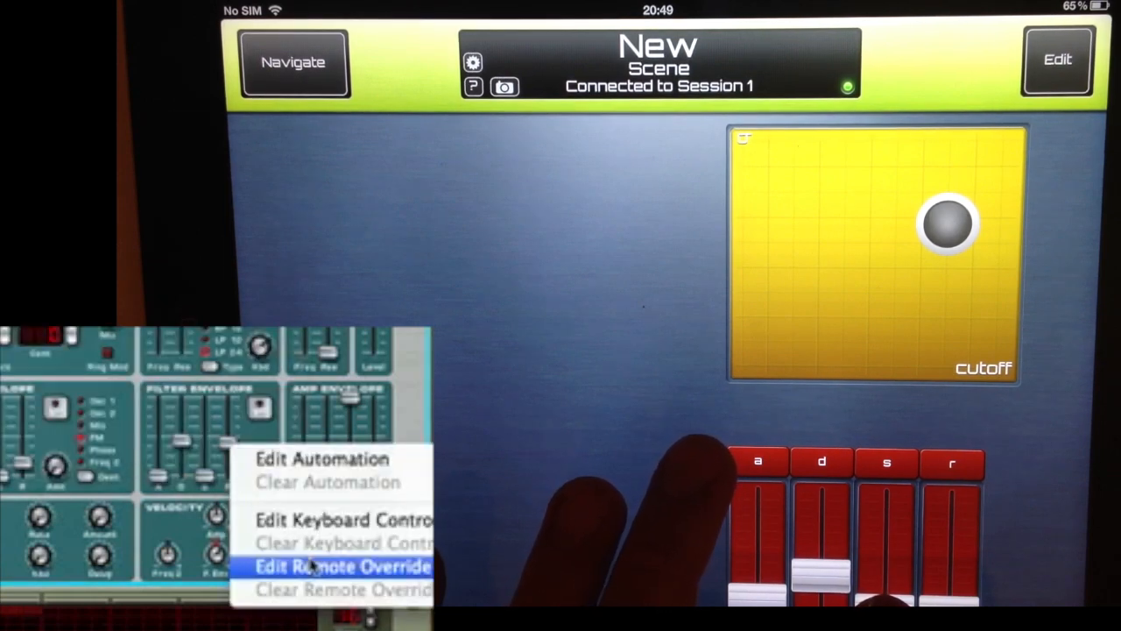
{"action": "left_click", "coordinate": [342, 566]}
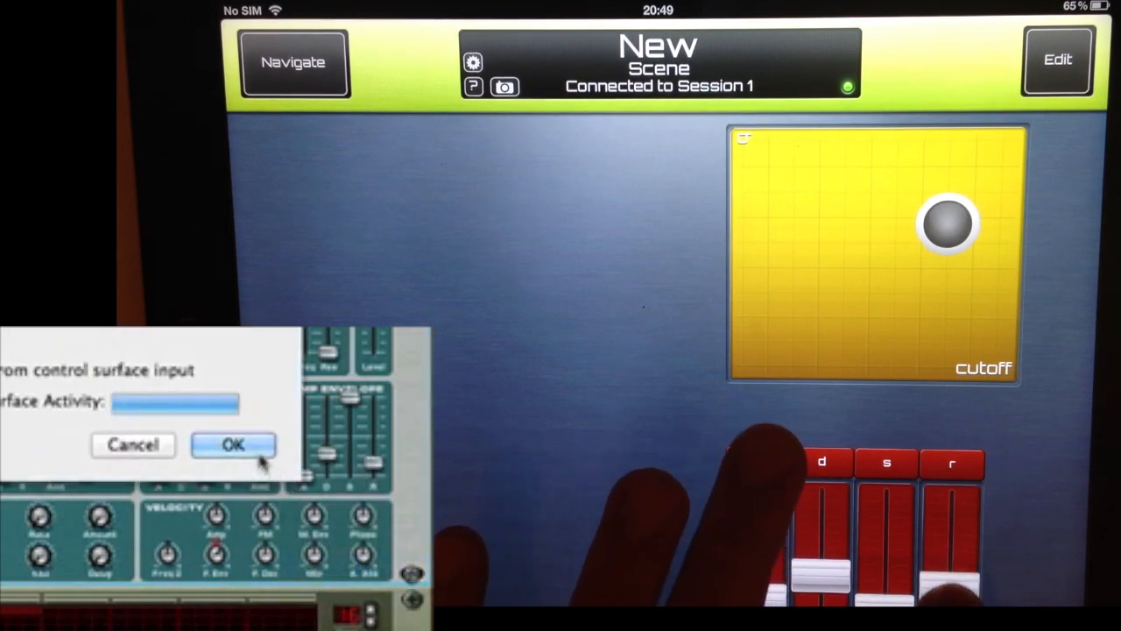
{"action": "left_click", "coordinate": [232, 445]}
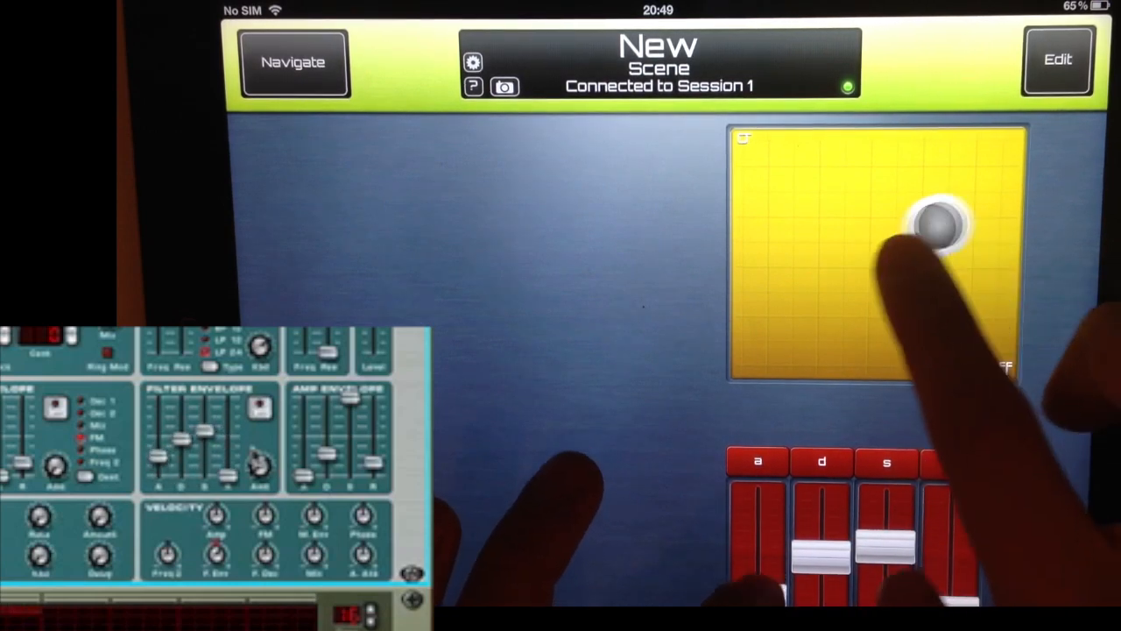
{"action": "left_click_drag", "start_coordinate": [937, 210], "coordinate": [876, 218]}
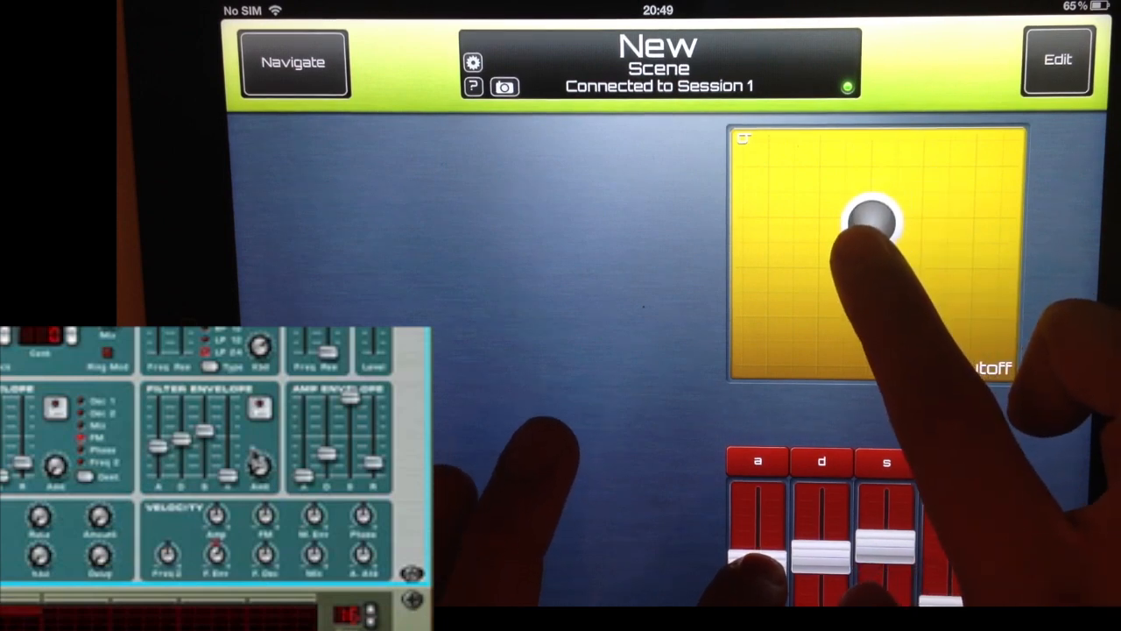
{"action": "left_click_drag", "start_coordinate": [876, 224], "coordinate": [893, 206]}
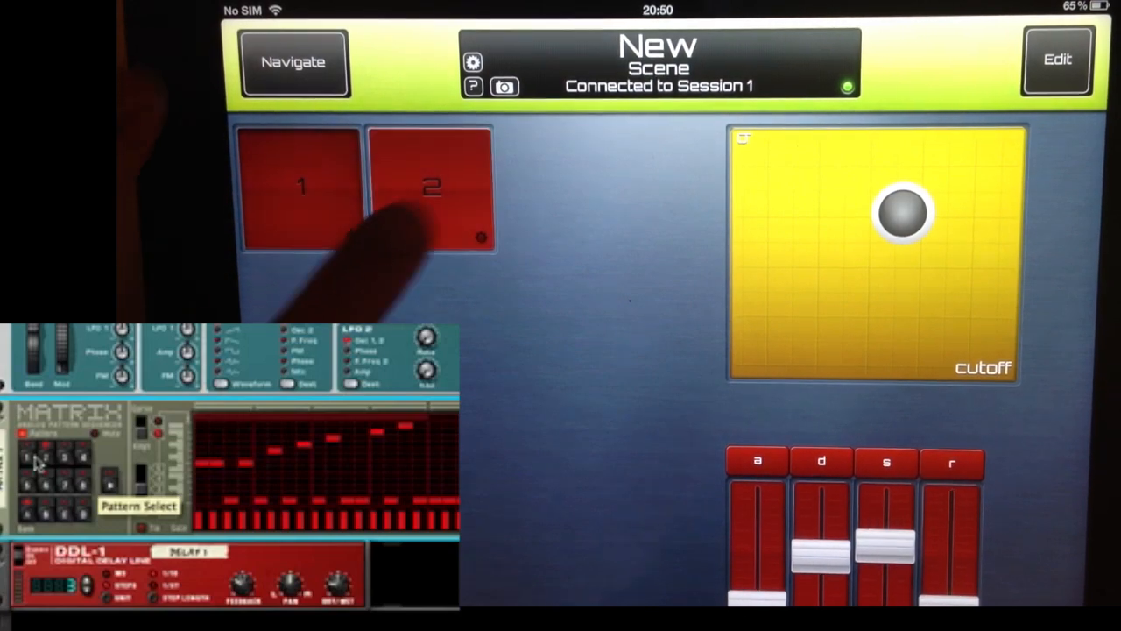
Step: Switch Reason's Matrix to the second pattern from pad 2 and sweep the cutoff pad
{"action": "left_click", "coordinate": [1057, 60]}
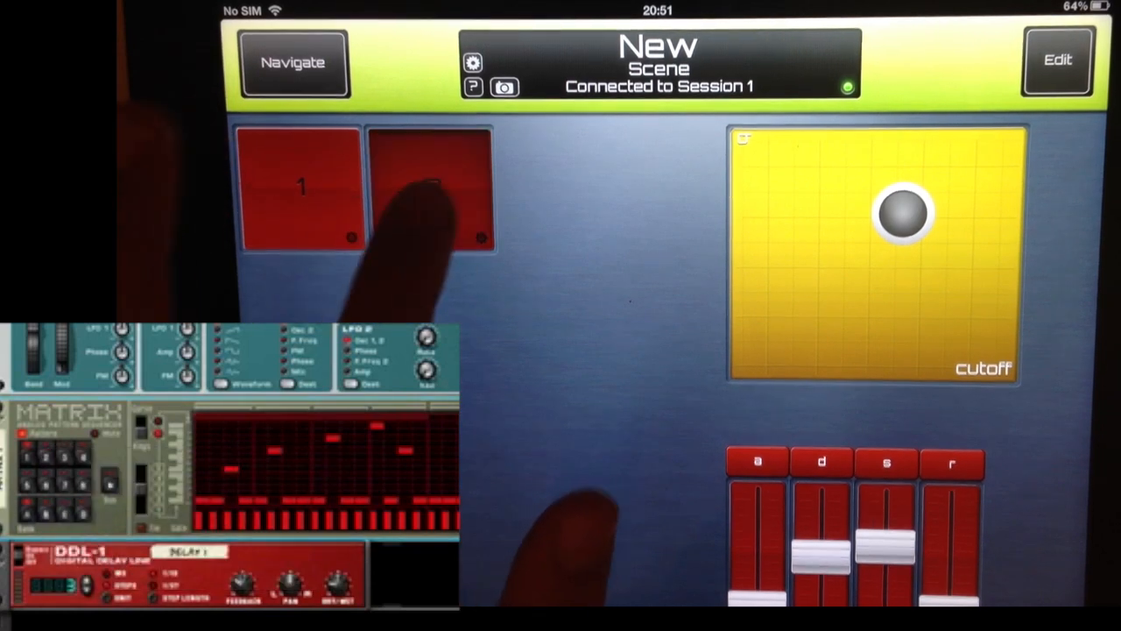
{"action": "left_click", "coordinate": [430, 189]}
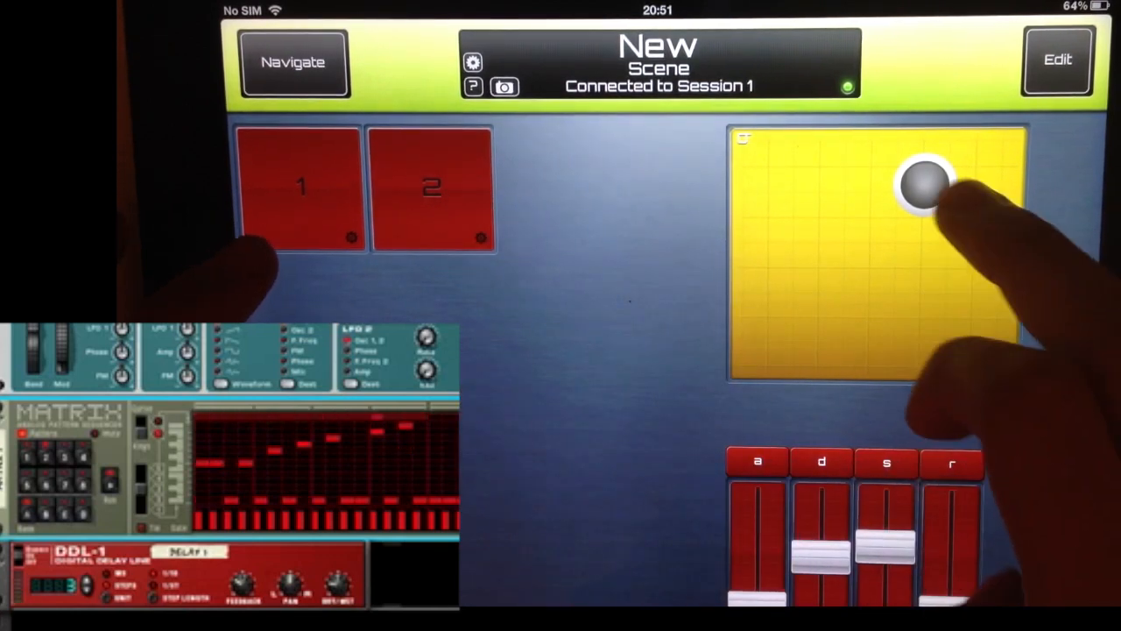
{"action": "left_click_drag", "start_coordinate": [925, 181], "coordinate": [820, 270]}
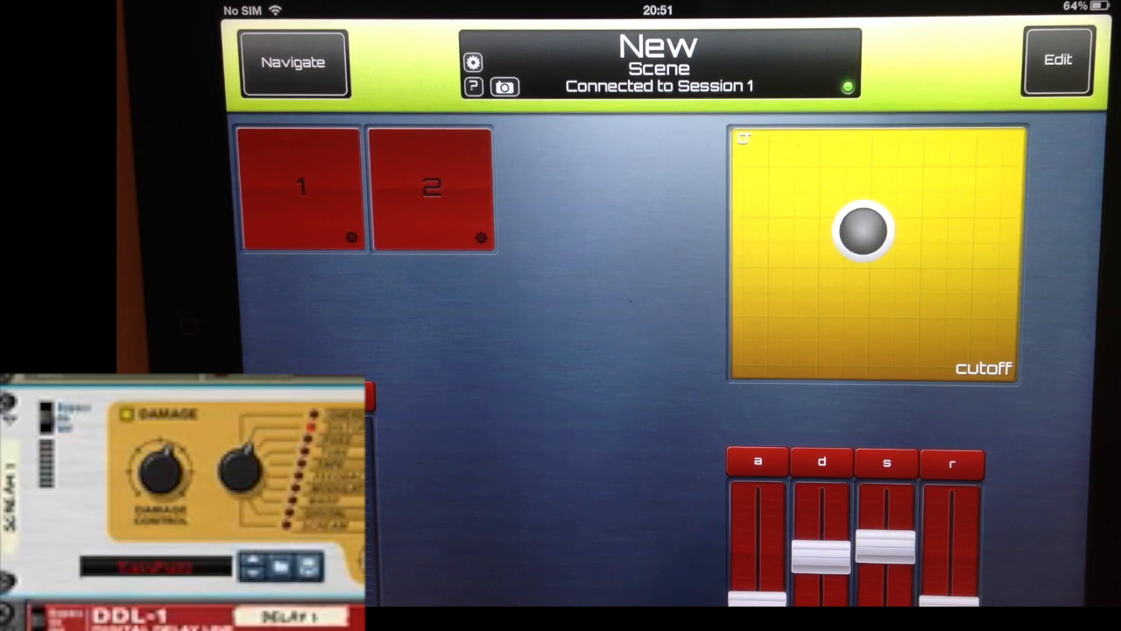
{"action": "left_click", "coordinate": [1056, 60]}
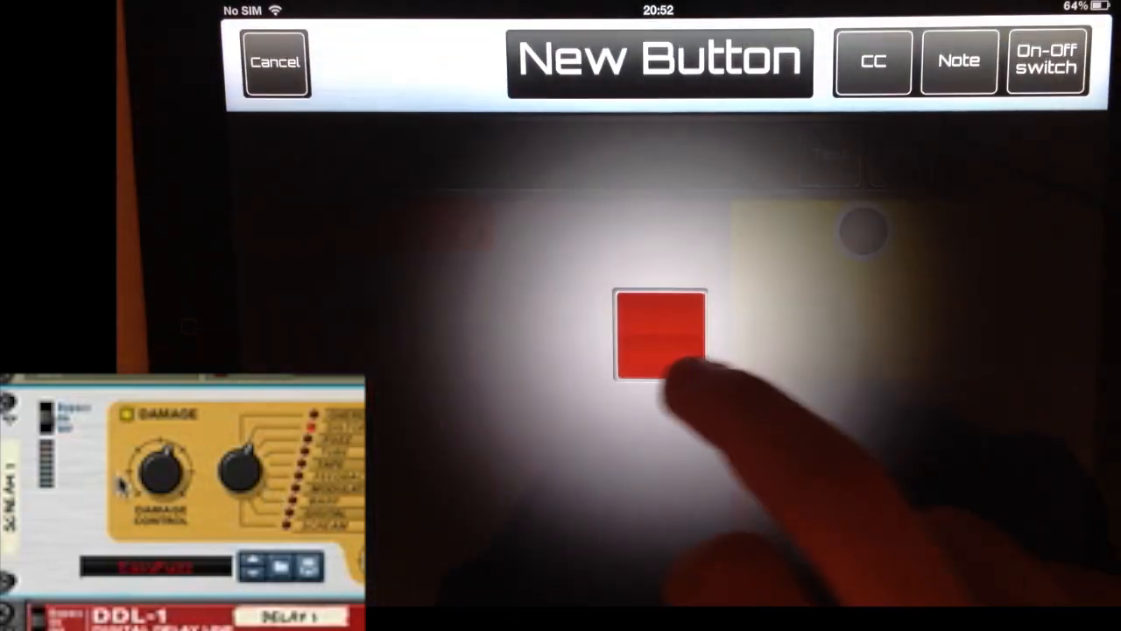
{"action": "left_click", "coordinate": [275, 62]}
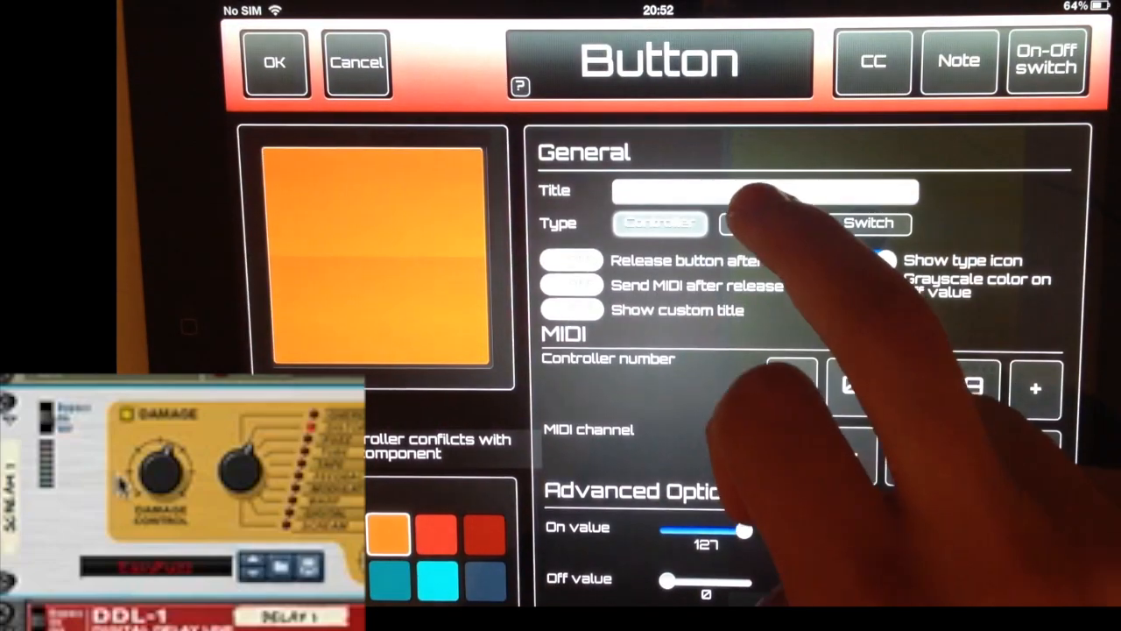
{"action": "type", "text": "disortion"}
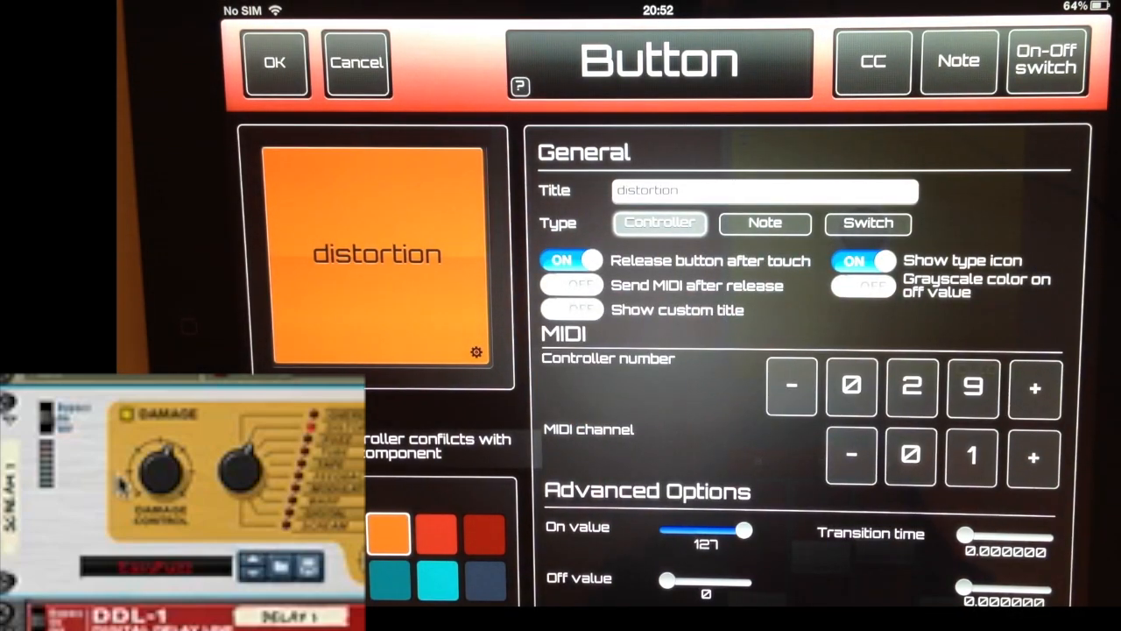
{"action": "left_click", "coordinate": [275, 63]}
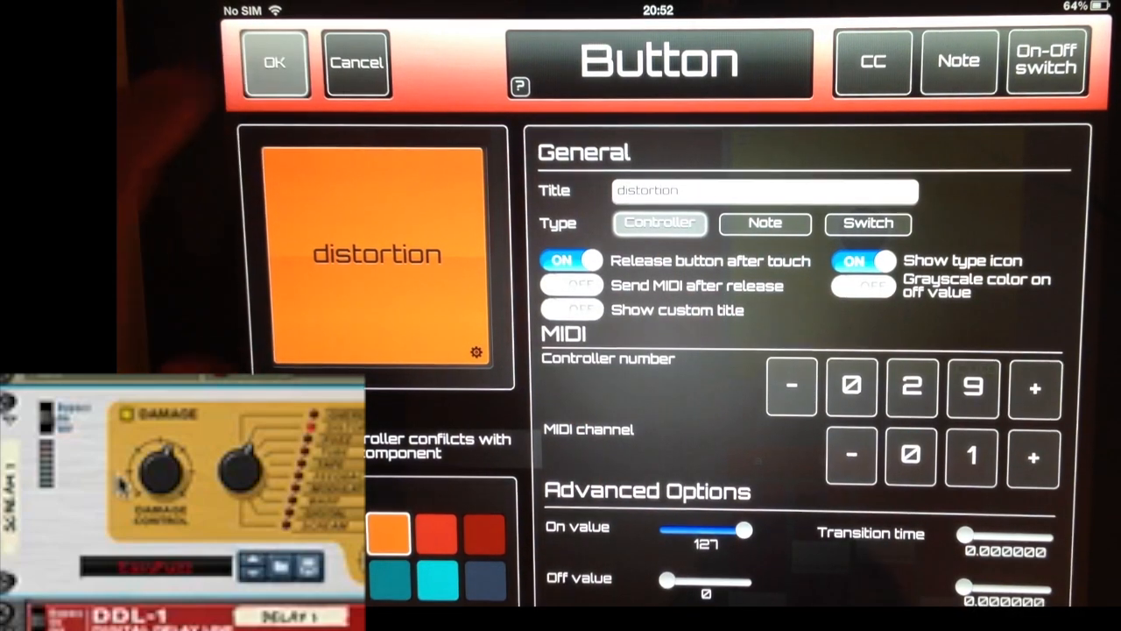
{"action": "left_click", "coordinate": [275, 63]}
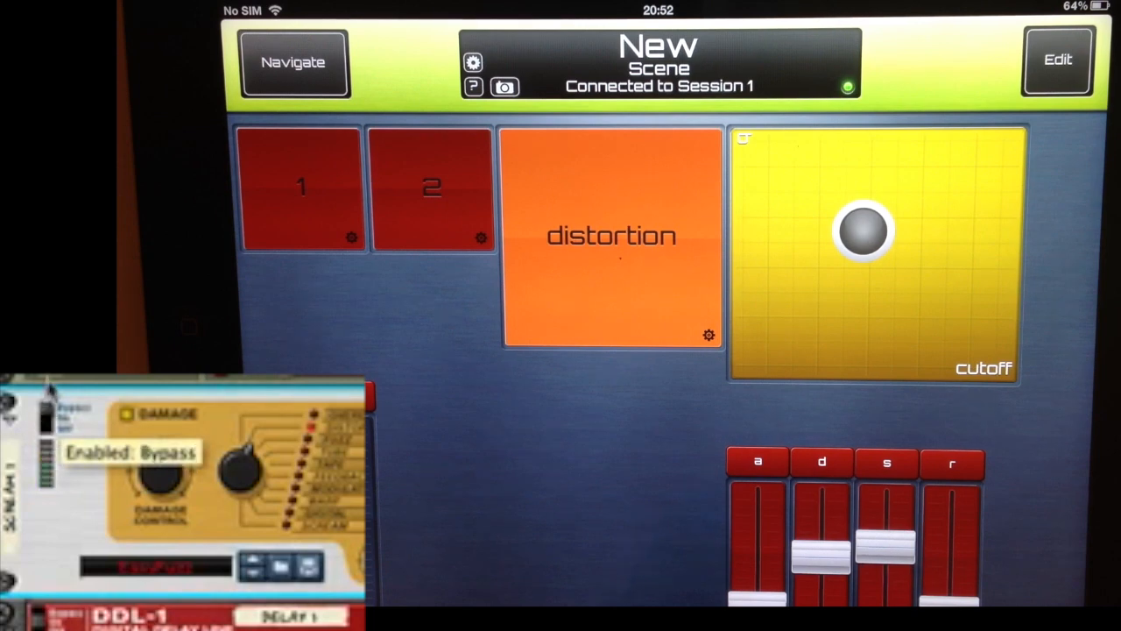
Step: Re-edit the distortion button to send controller 29 on MIDI channel 1 and return to play mode
{"action": "left_click", "coordinate": [46, 426]}
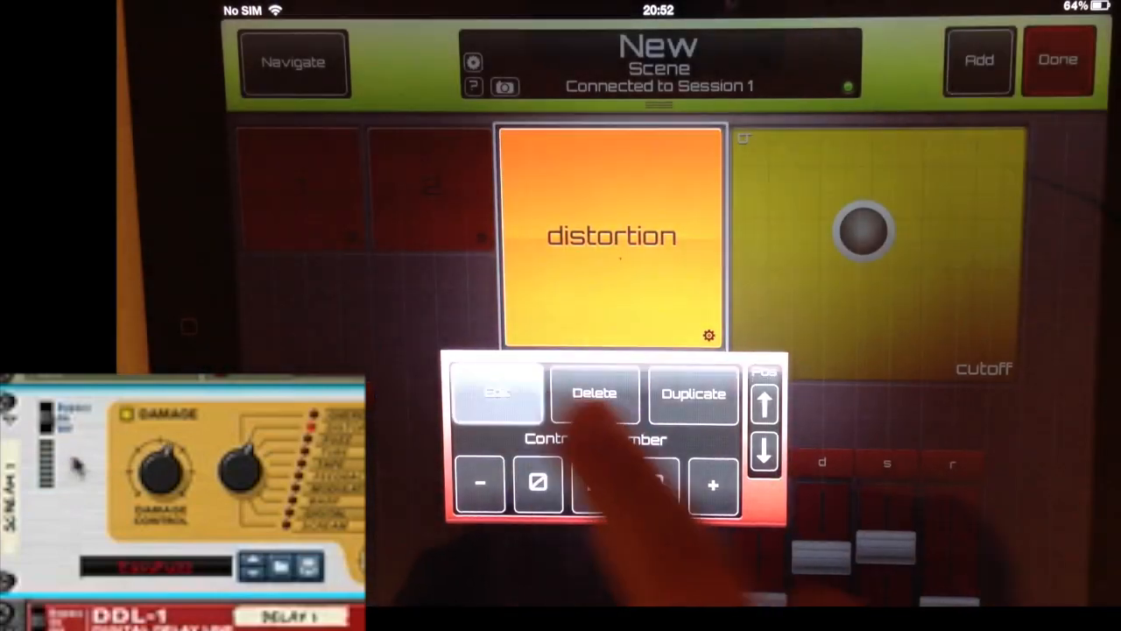
{"action": "left_click", "coordinate": [497, 392]}
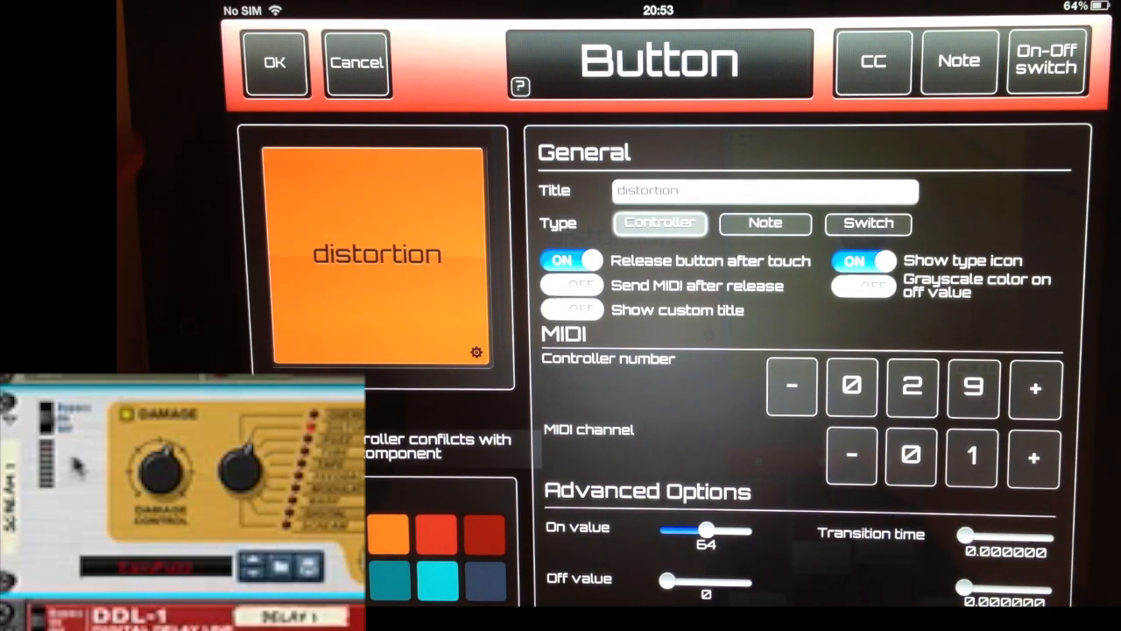
{"action": "left_click", "coordinate": [275, 63]}
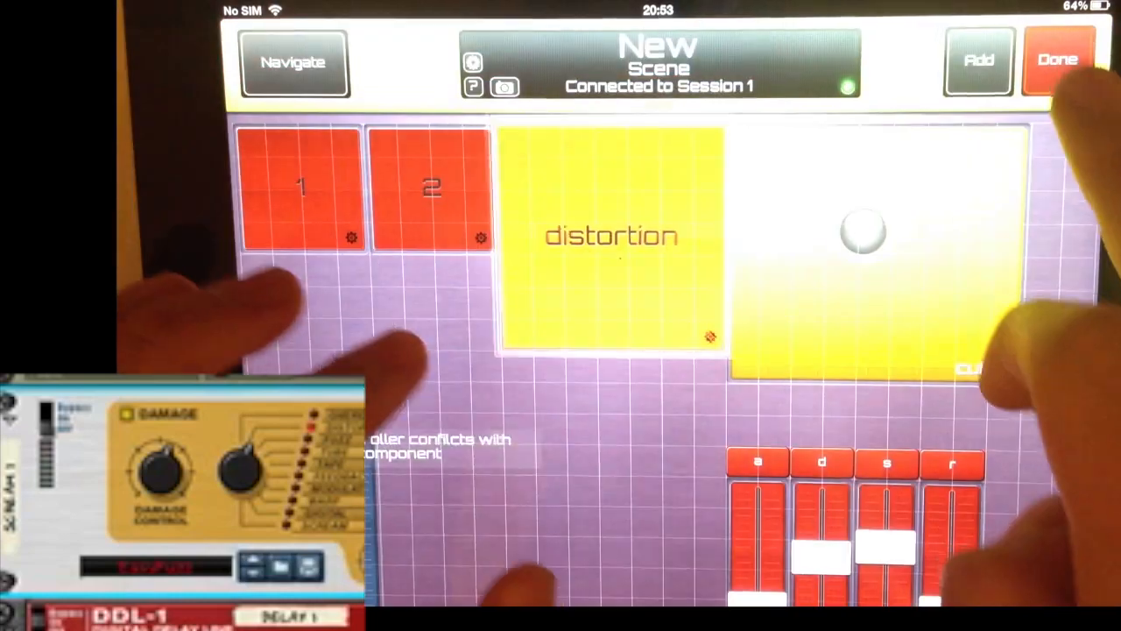
{"action": "left_click", "coordinate": [1058, 59]}
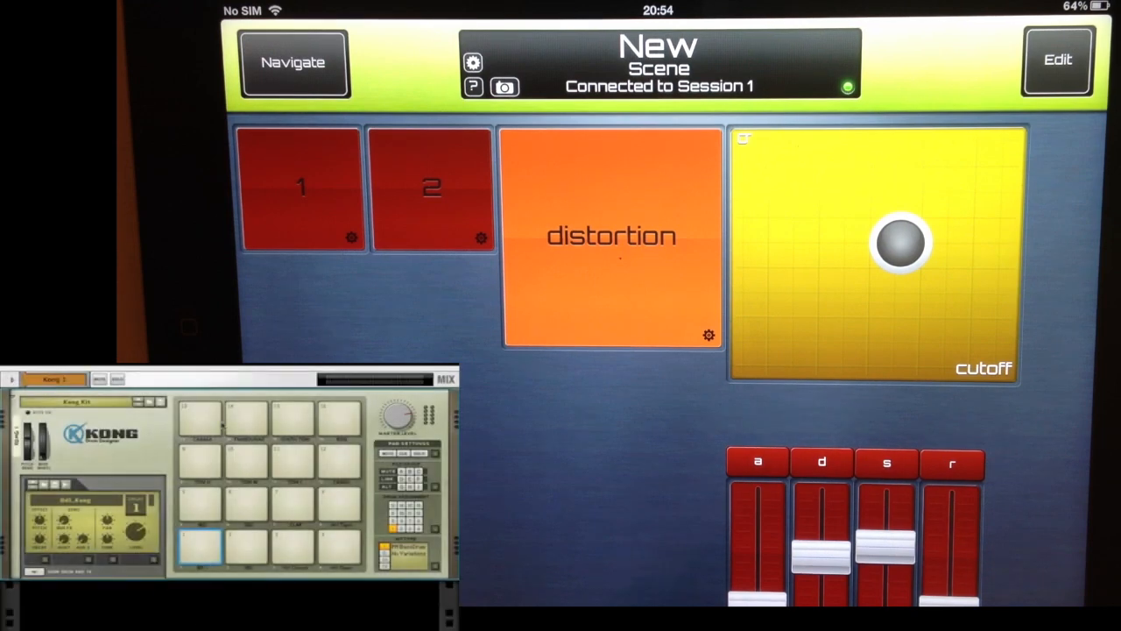
{"action": "left_click", "coordinate": [245, 463]}
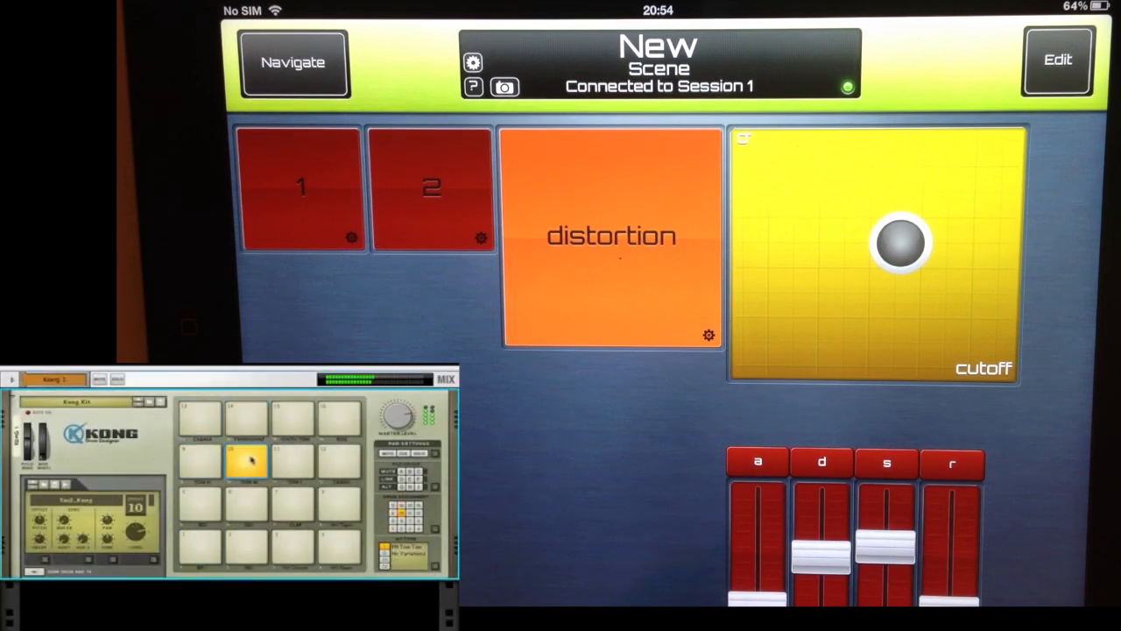
{"action": "left_click", "coordinate": [200, 499]}
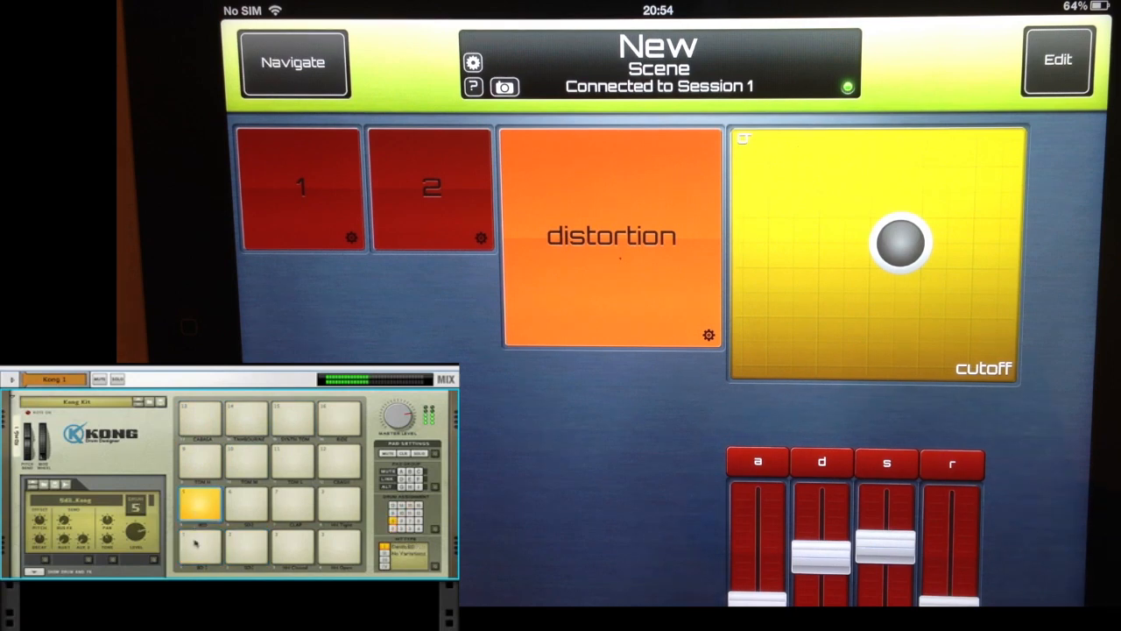
{"action": "left_click", "coordinate": [200, 546]}
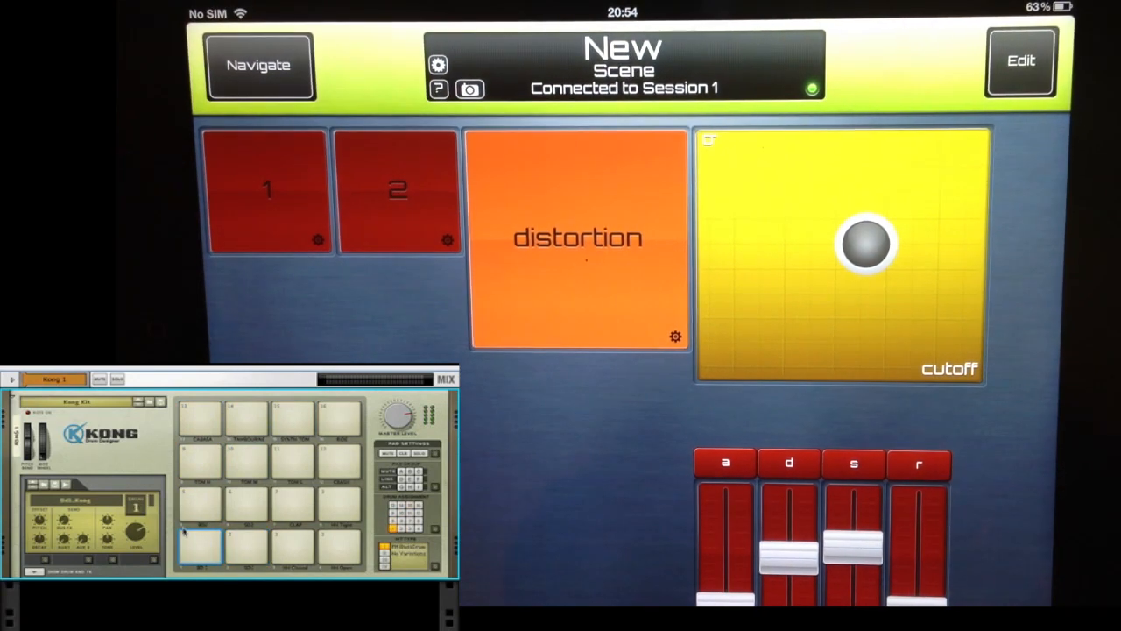
{"action": "left_click", "coordinate": [1019, 59]}
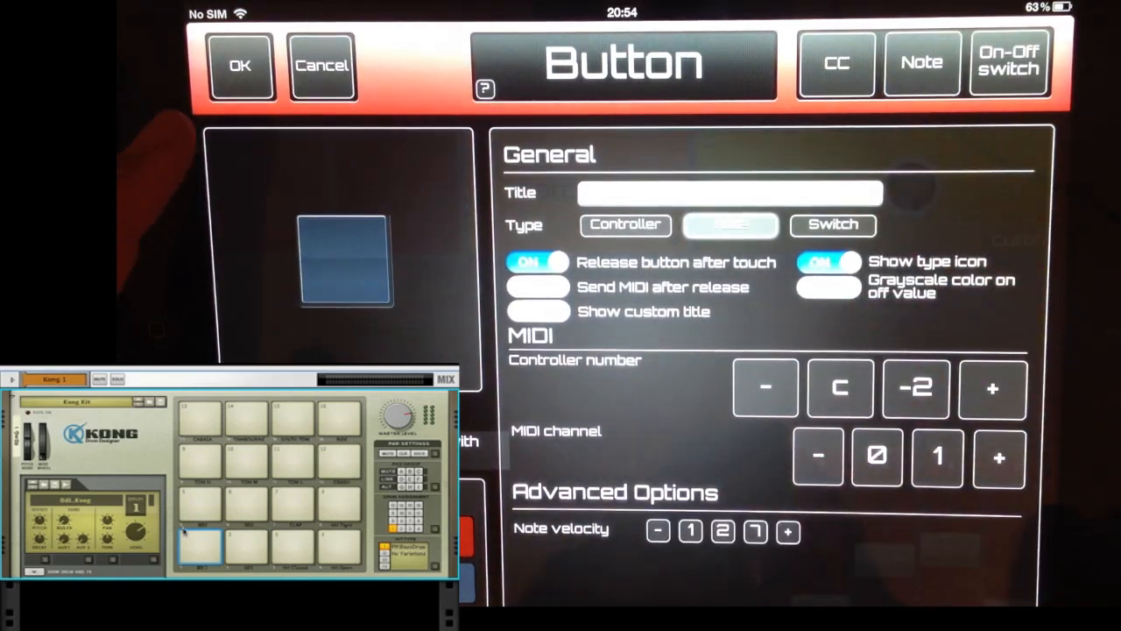
Step: Confirm the note pad on channel 1 with velocity 127, adjust its note and trigger Kong
{"action": "left_click", "coordinate": [240, 65]}
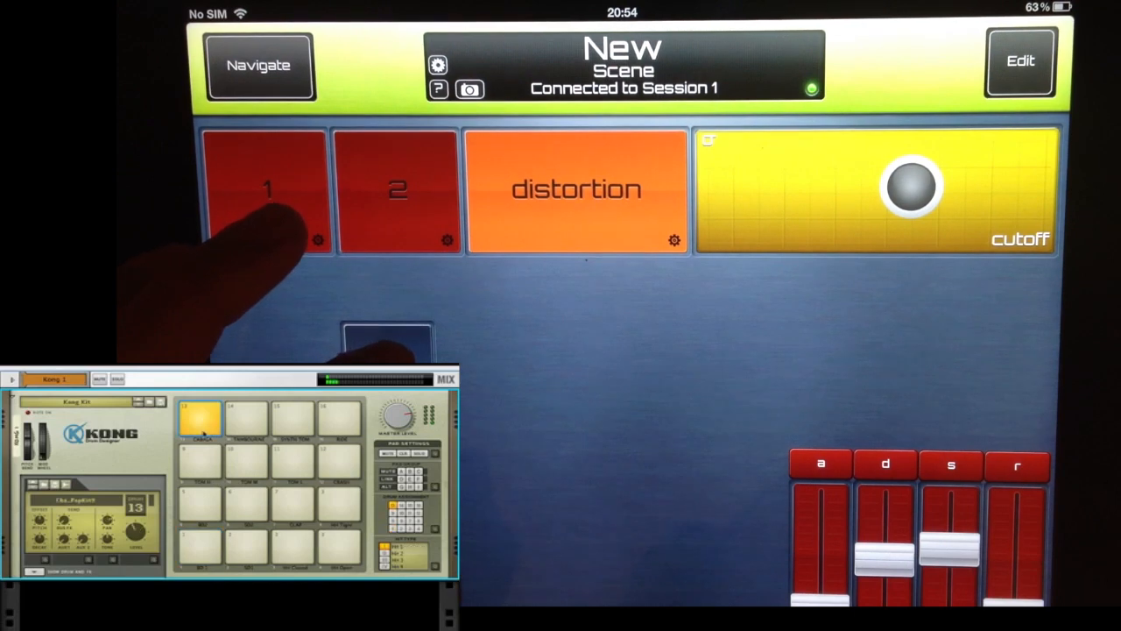
{"action": "left_click", "coordinate": [199, 545]}
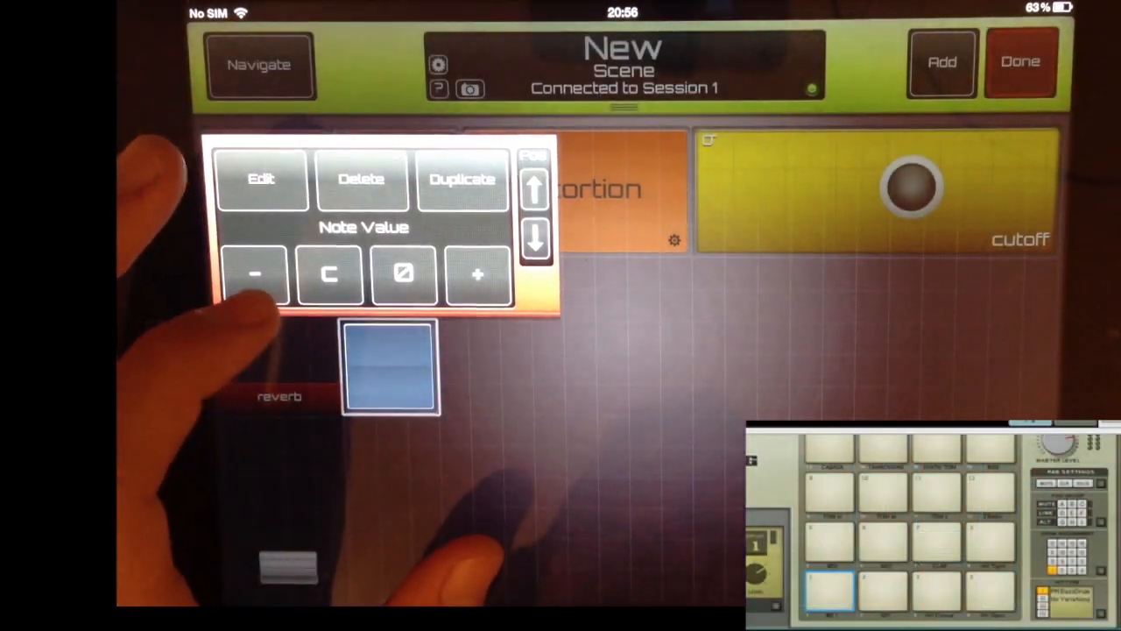
{"action": "left_click", "coordinate": [476, 274]}
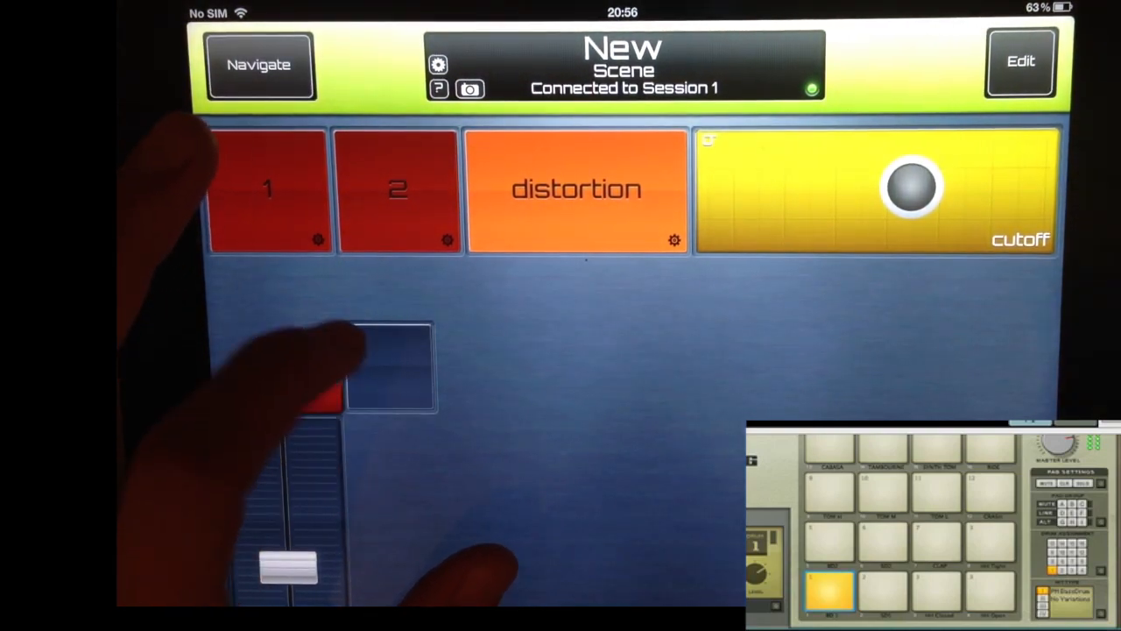
{"action": "left_click", "coordinate": [1019, 61]}
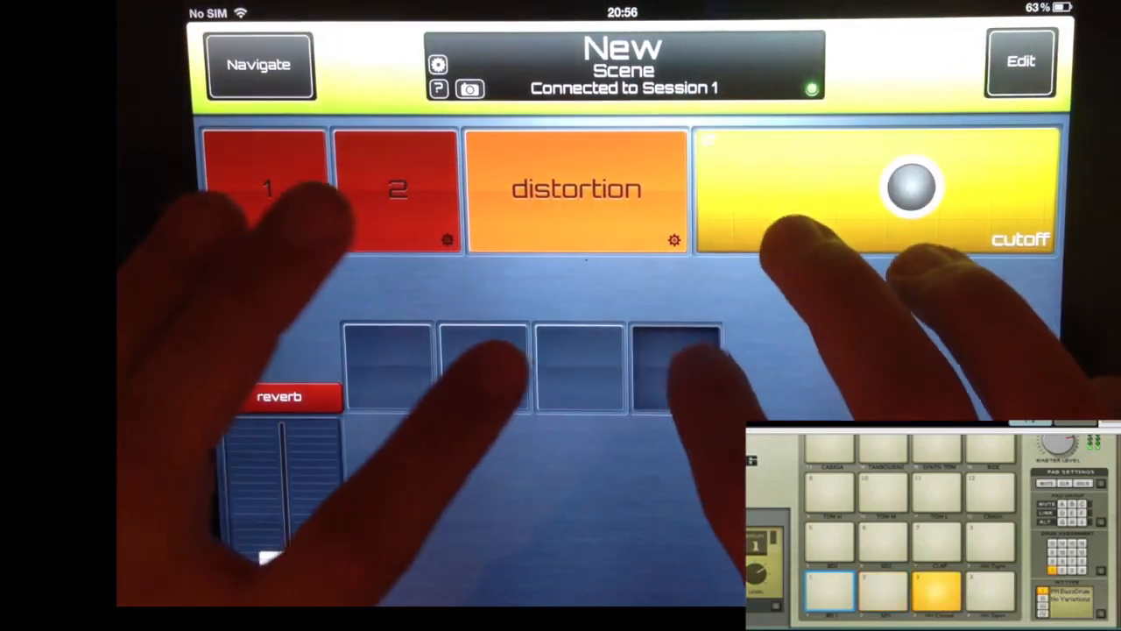
Step: Duplicate the note pads into a four-by-four grid and finish editing
{"action": "left_click", "coordinate": [1019, 62]}
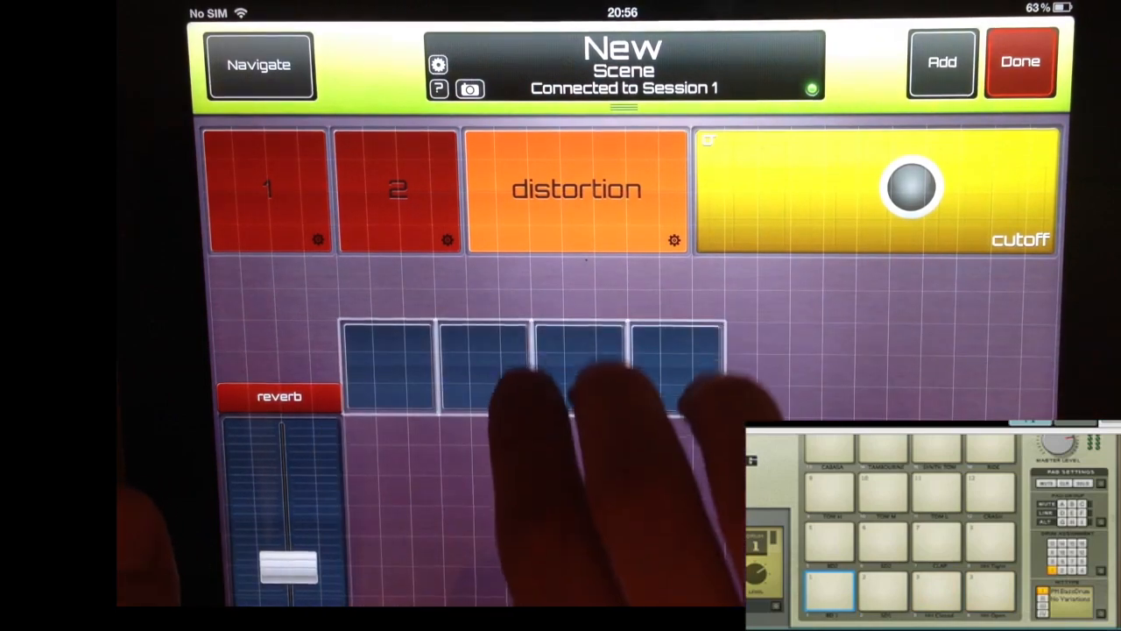
{"action": "left_click", "coordinate": [1019, 62]}
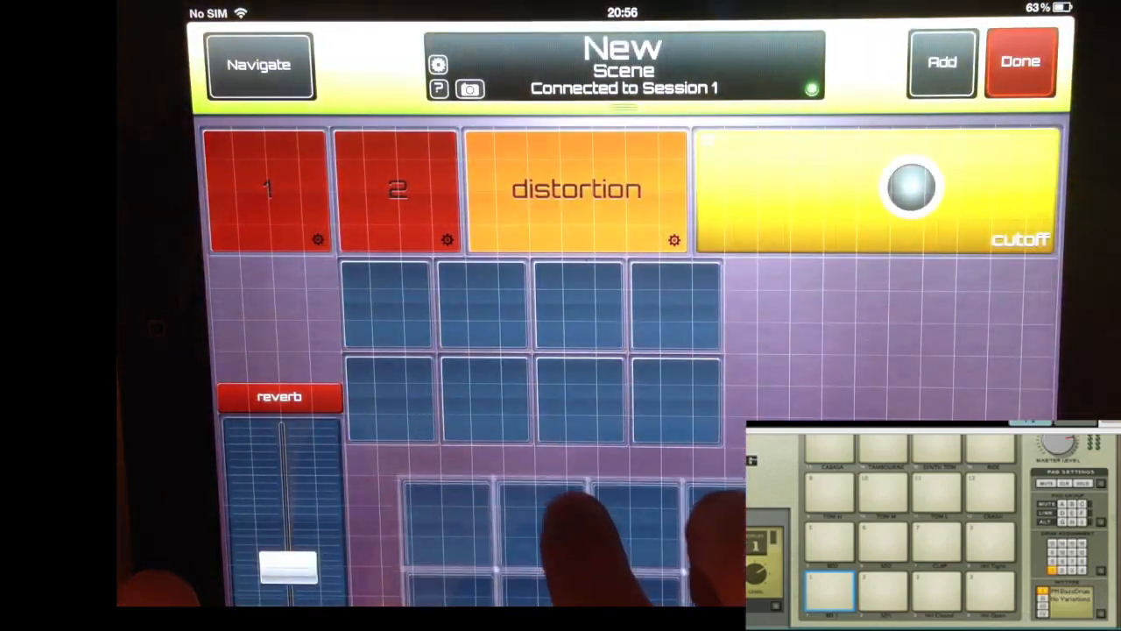
{"action": "left_click", "coordinate": [1020, 61]}
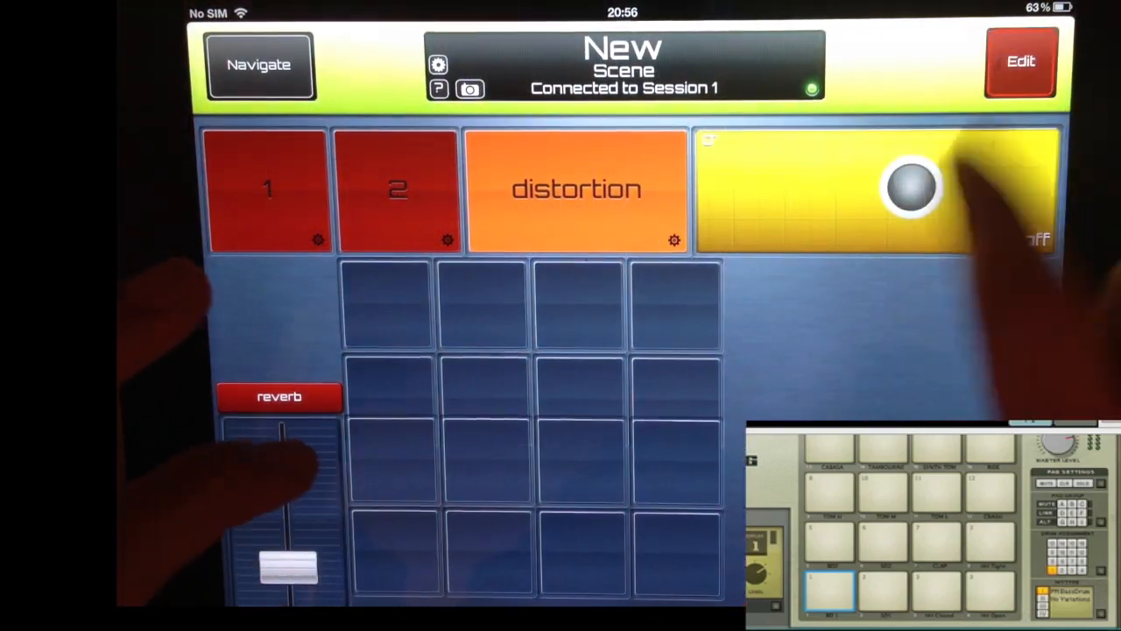
{"action": "left_click", "coordinate": [1020, 61]}
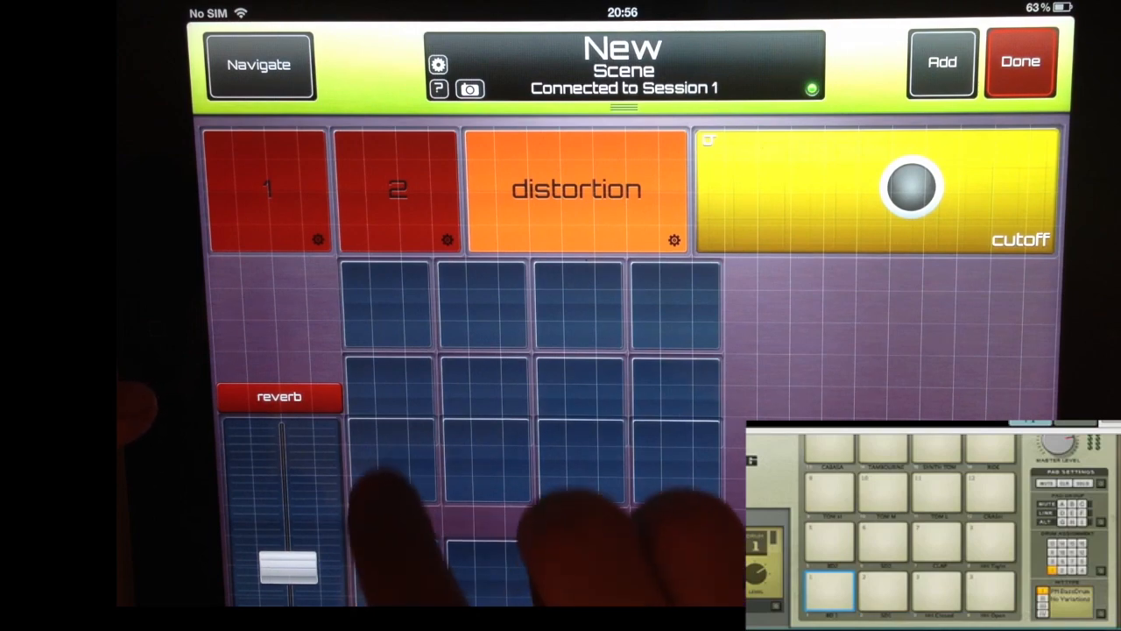
{"action": "left_click", "coordinate": [1020, 62]}
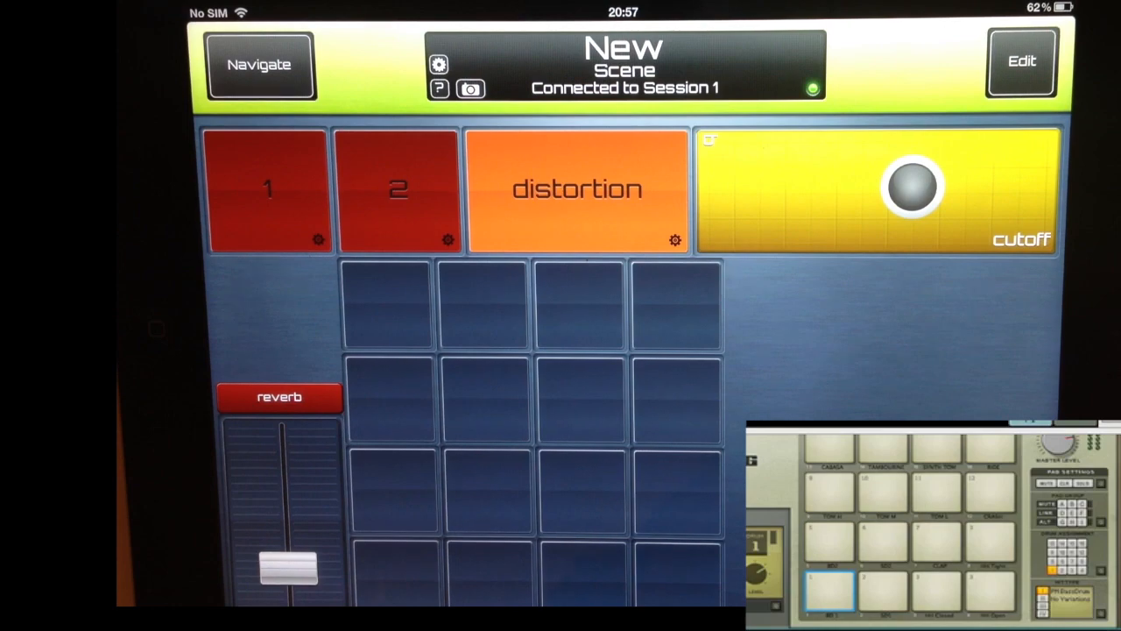
Step: Add a red 'rec' button and map it to Reason's transport Record via remote override
{"action": "left_click", "coordinate": [1022, 61]}
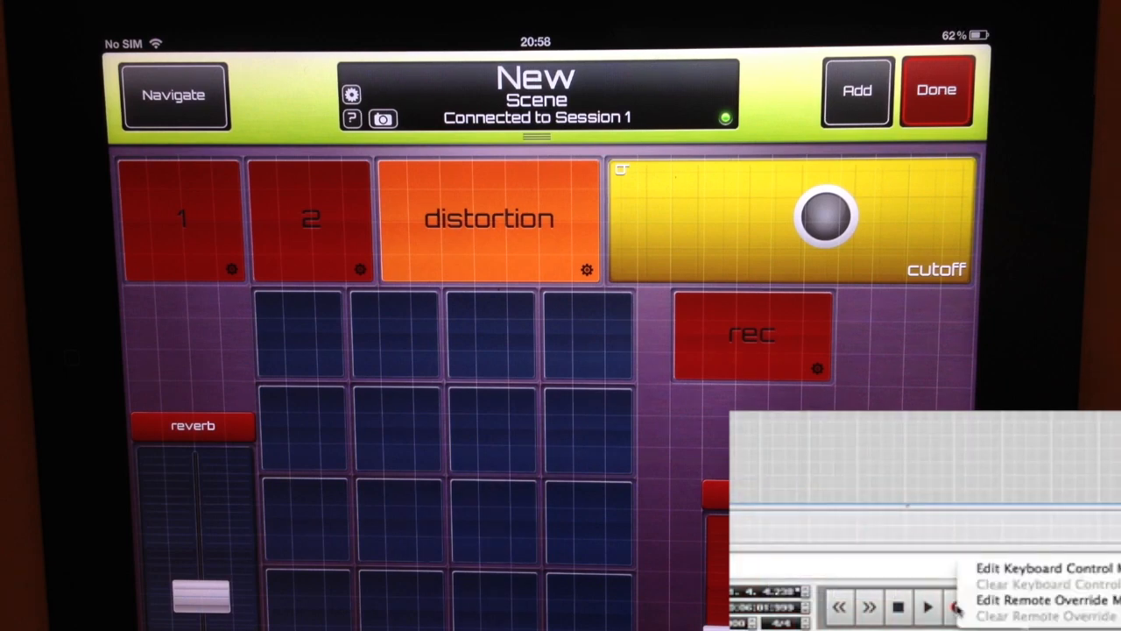
{"action": "mouse_move", "coordinate": [1042, 599]}
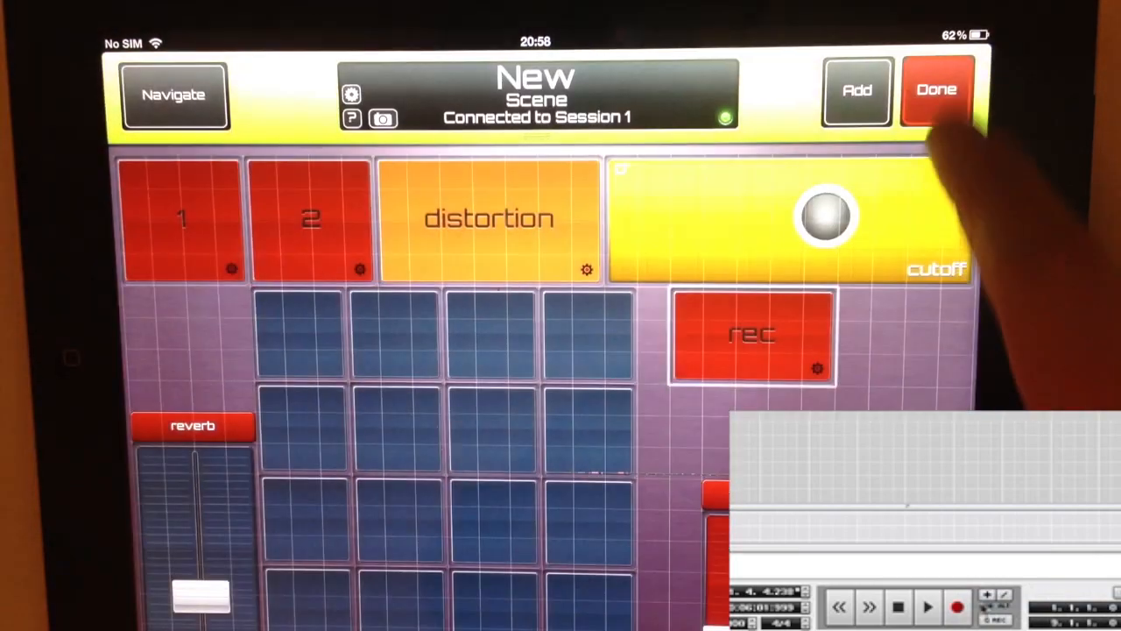
{"action": "left_click", "coordinate": [936, 90]}
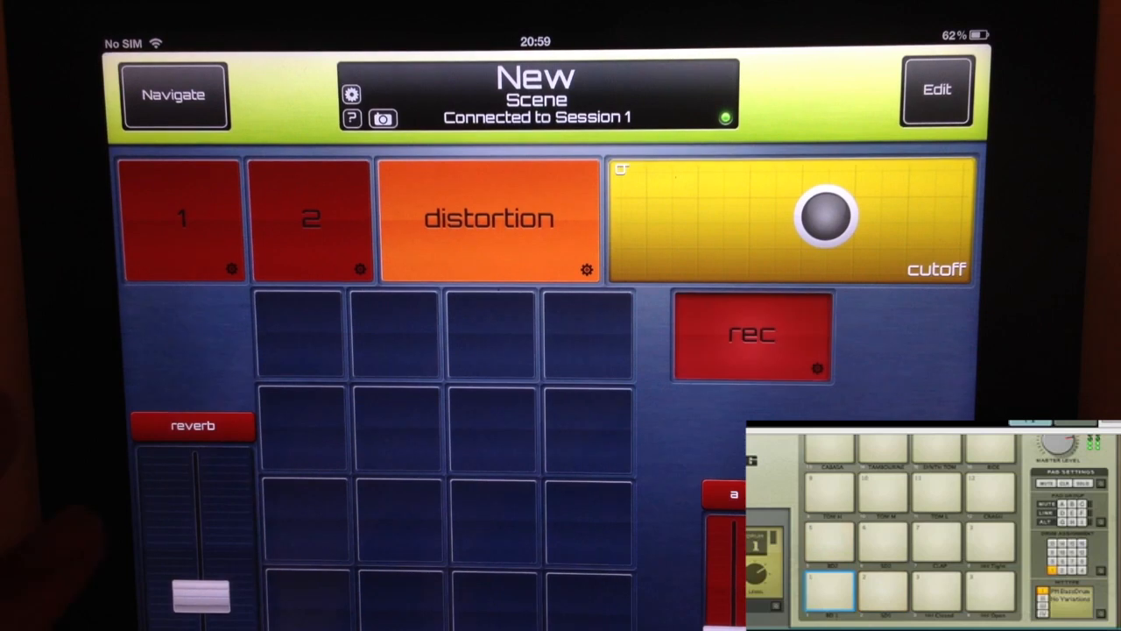
{"action": "left_click", "coordinate": [752, 337]}
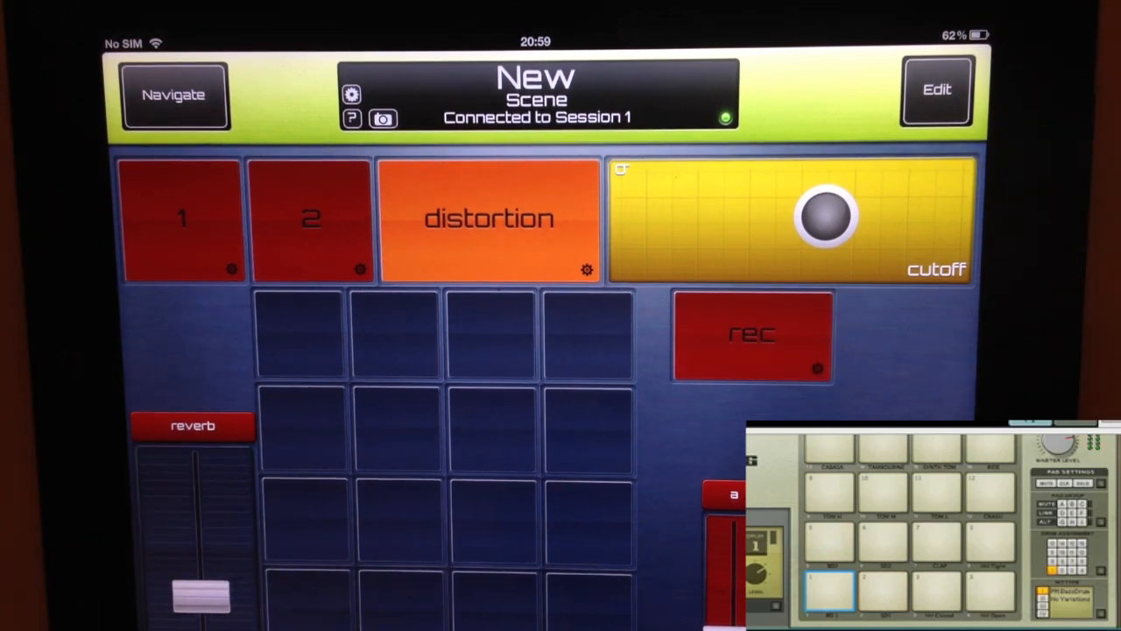